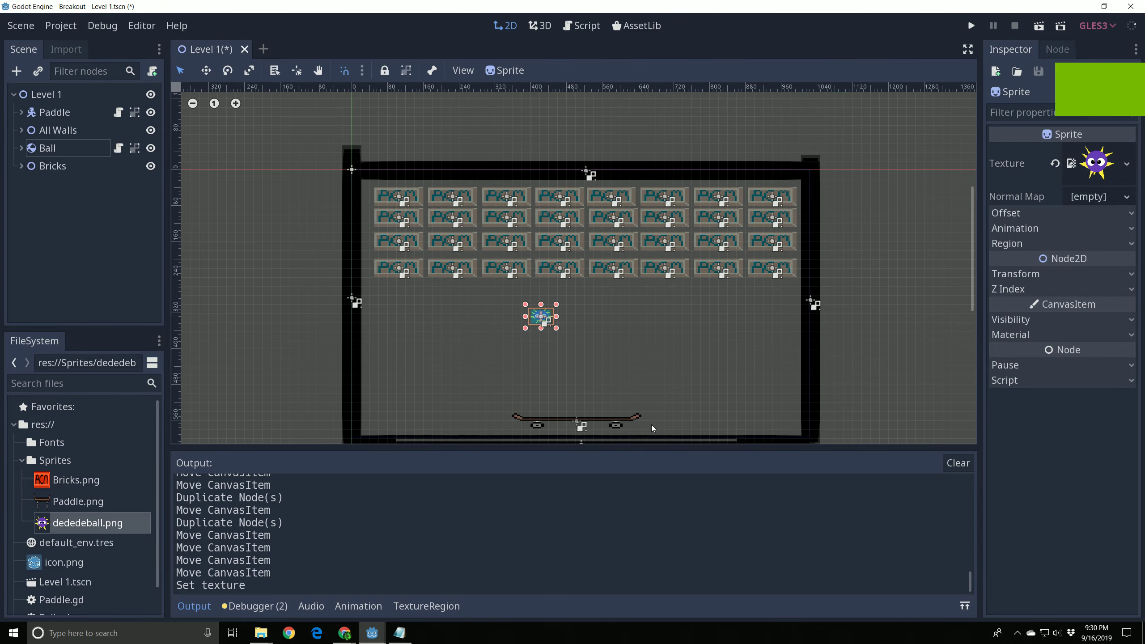
# - Run the Breakout project to test bricks, ball and paddle in the game window
pyautogui.click(971, 26)
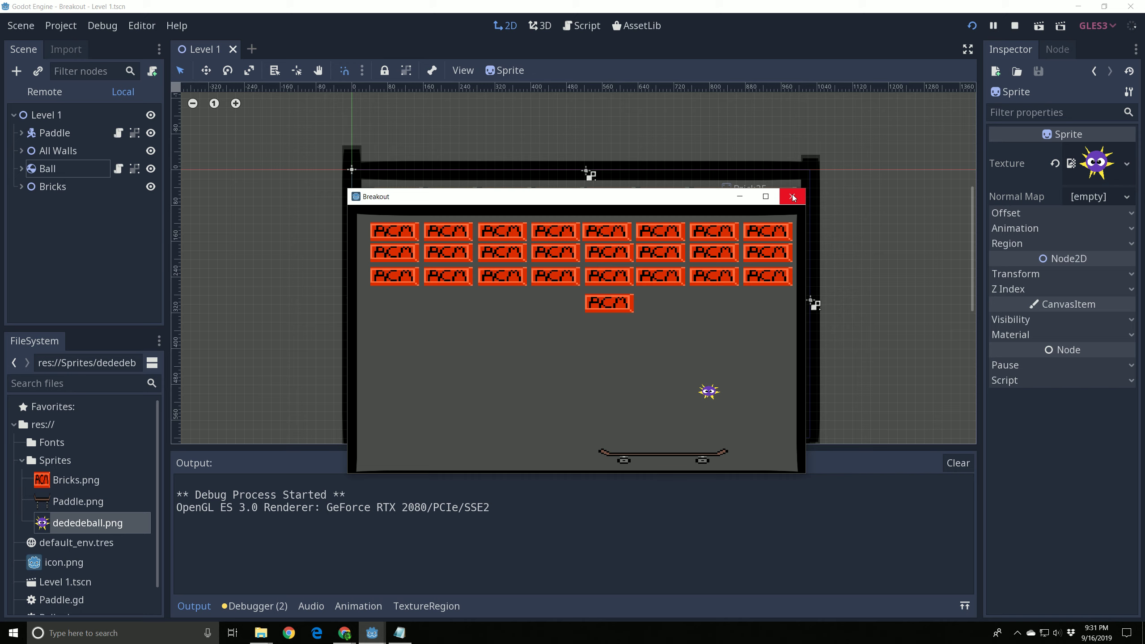
# - Stop the test game, toggle visibility inside a Brick, then collapse the Bricks group
pyautogui.click(793, 197)
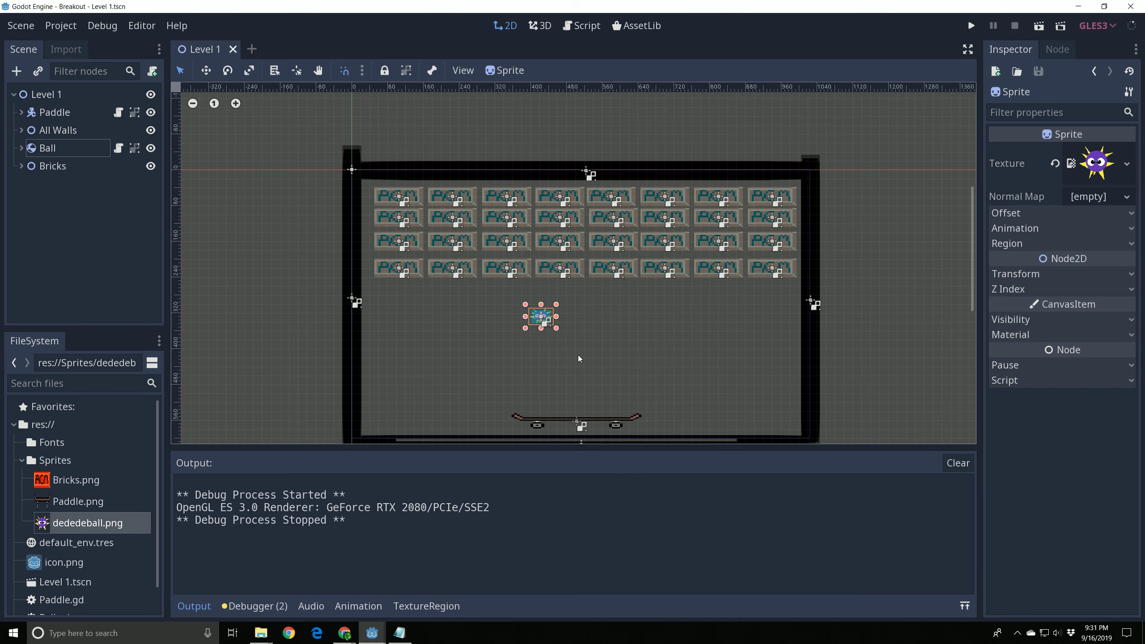
pyautogui.moveTo(93, 122)
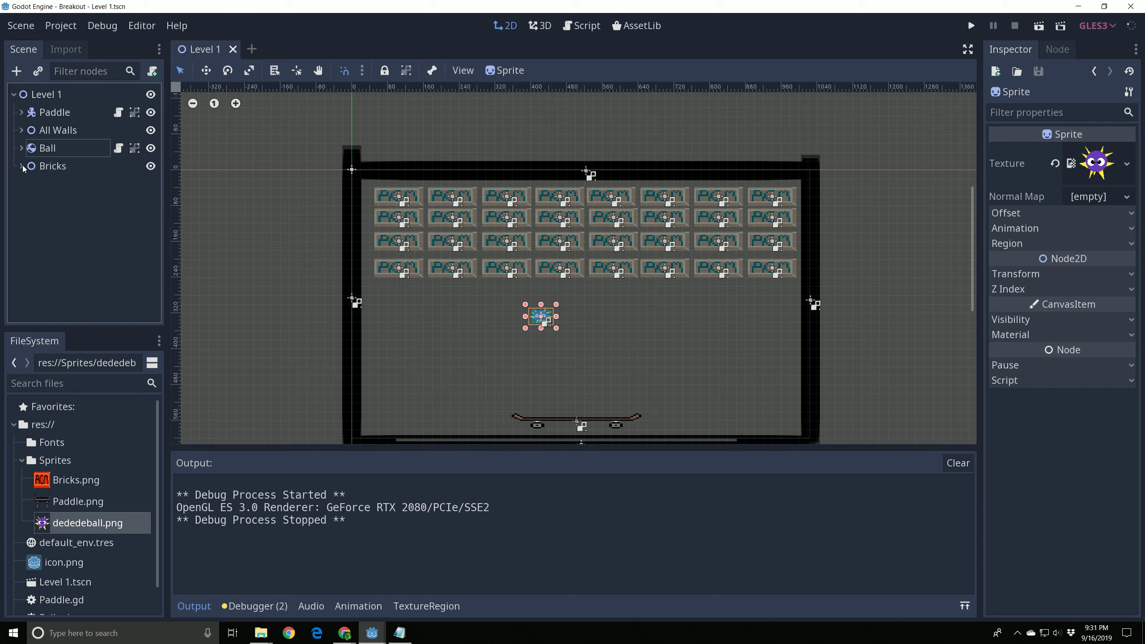
pyautogui.click(21, 165)
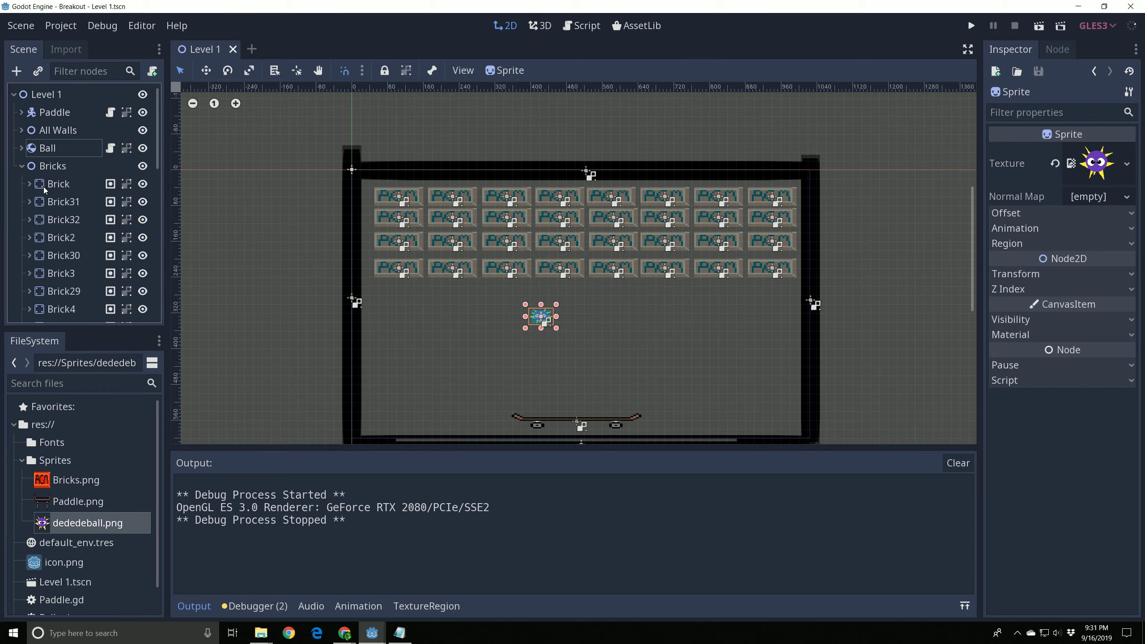
pyautogui.click(31, 184)
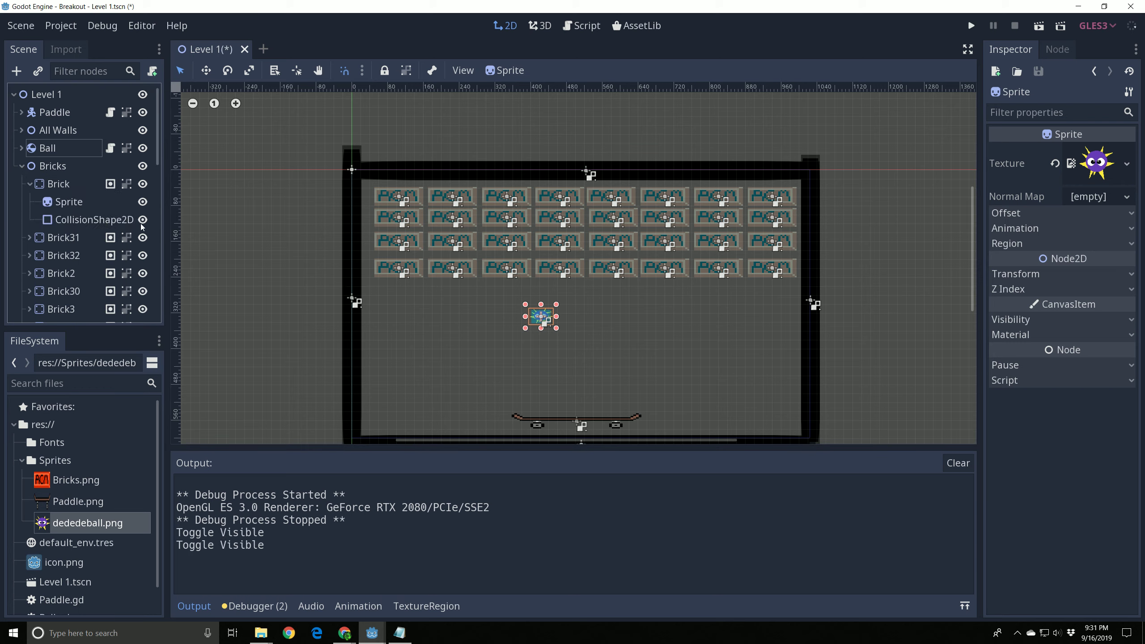
pyautogui.click(143, 220)
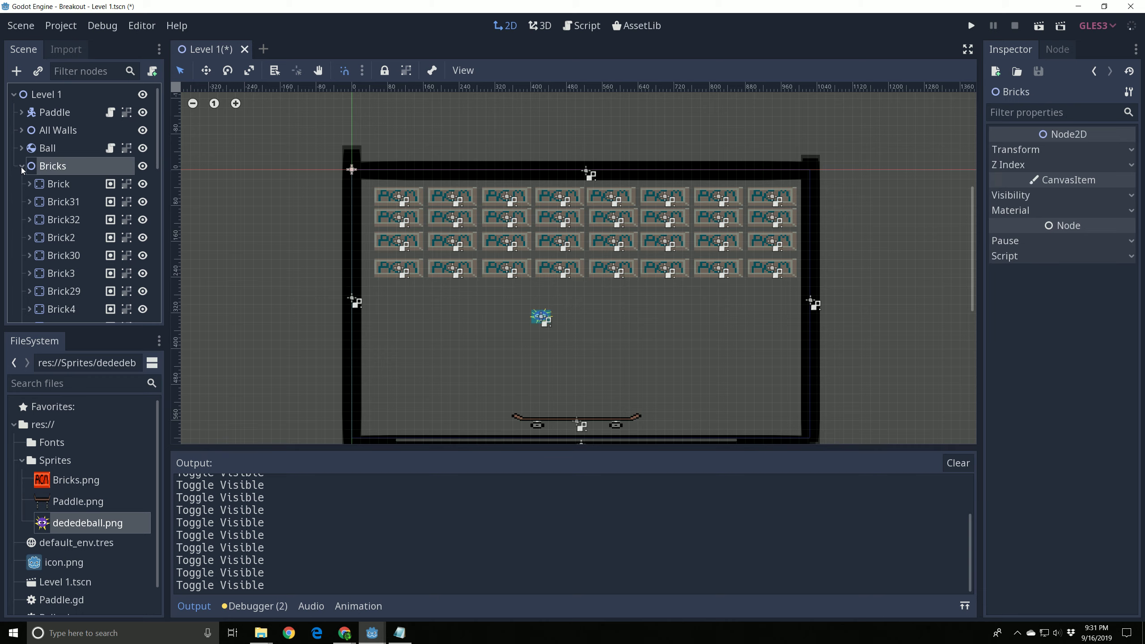
pyautogui.click(22, 166)
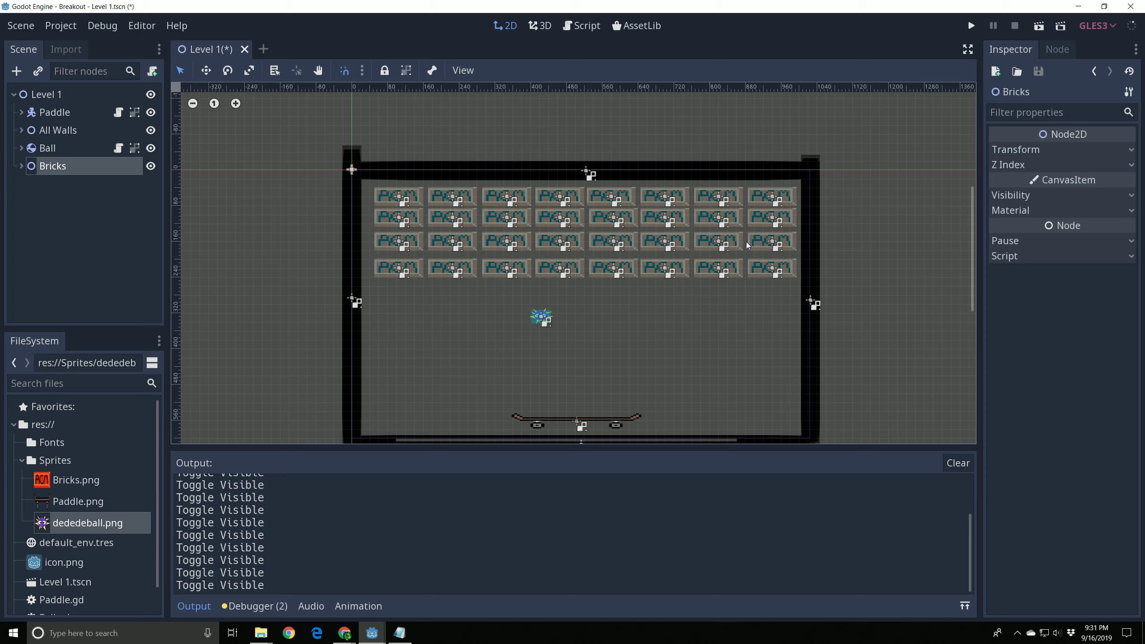
# - Select the Bricks group and move the brick grid lower in the play area
pyautogui.click(46, 93)
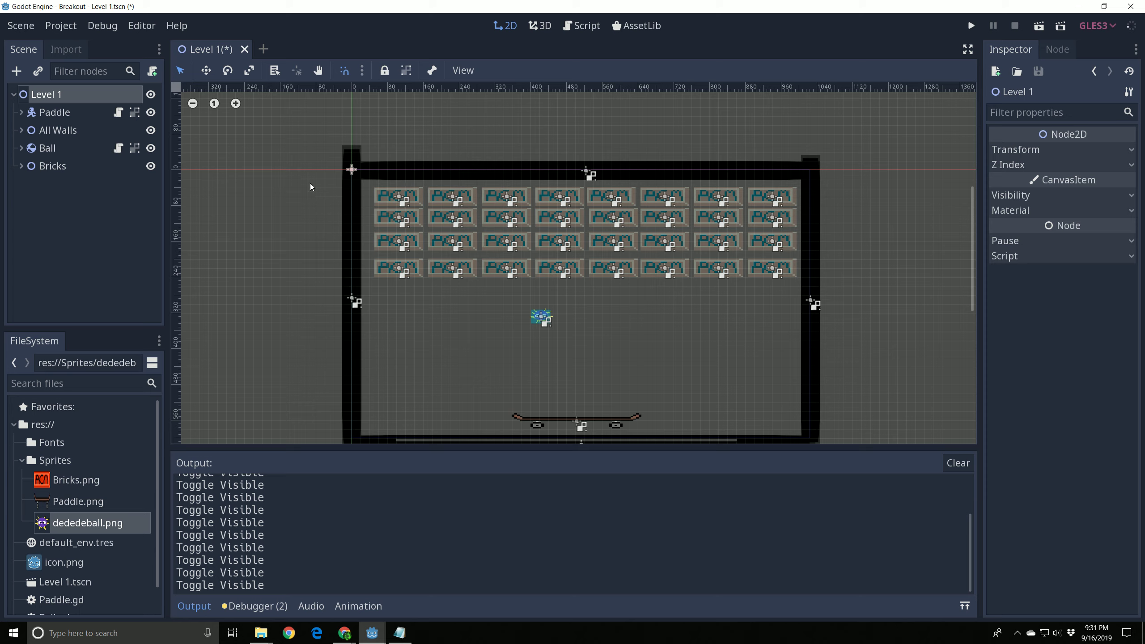
pyautogui.moveTo(57, 129)
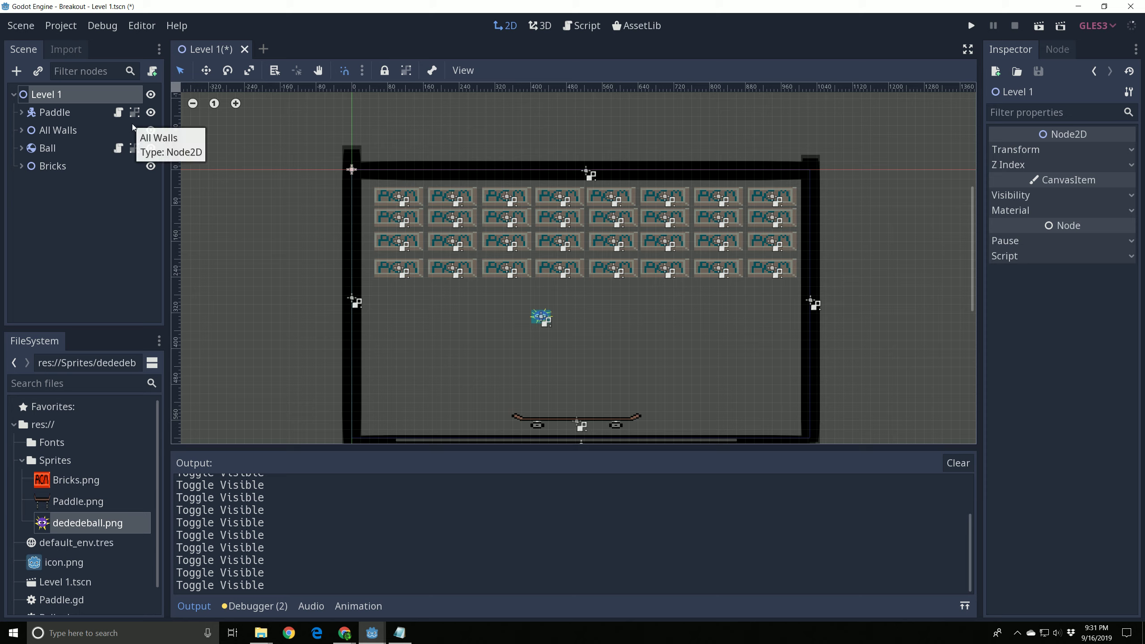
pyautogui.moveTo(364, 188)
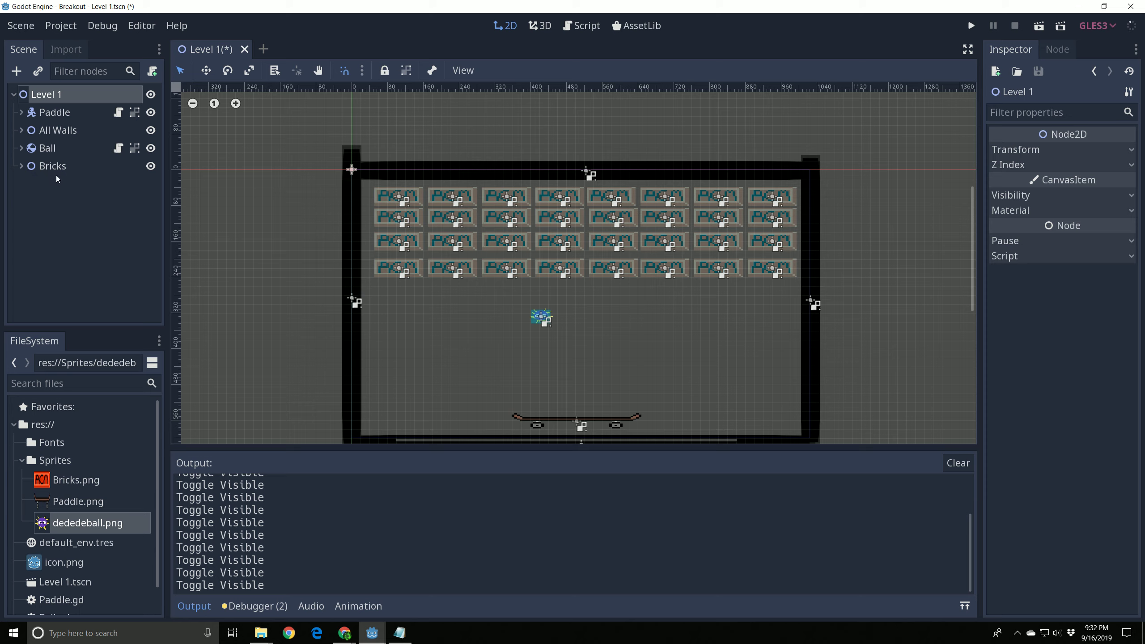
pyautogui.click(53, 166)
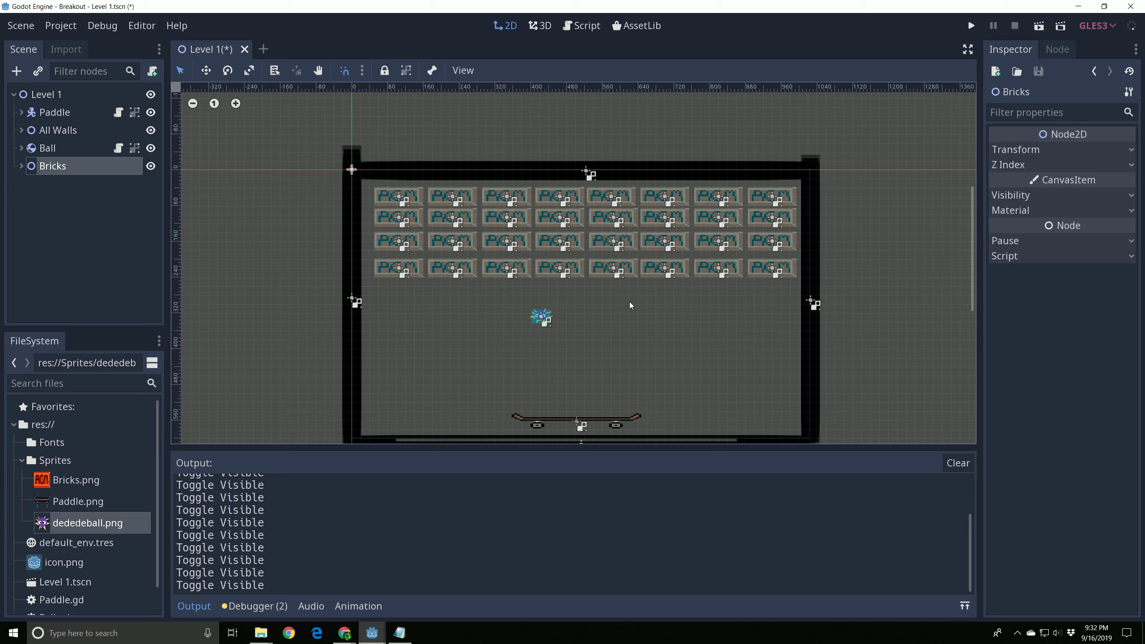
pyautogui.moveTo(180, 157)
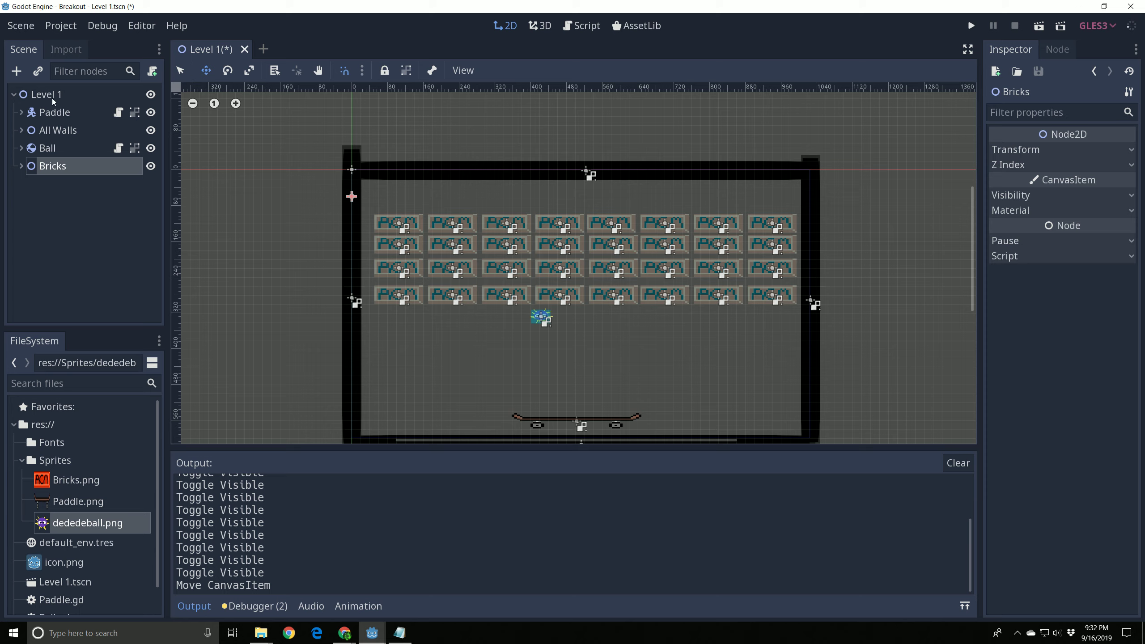
pyautogui.moveTo(135, 76)
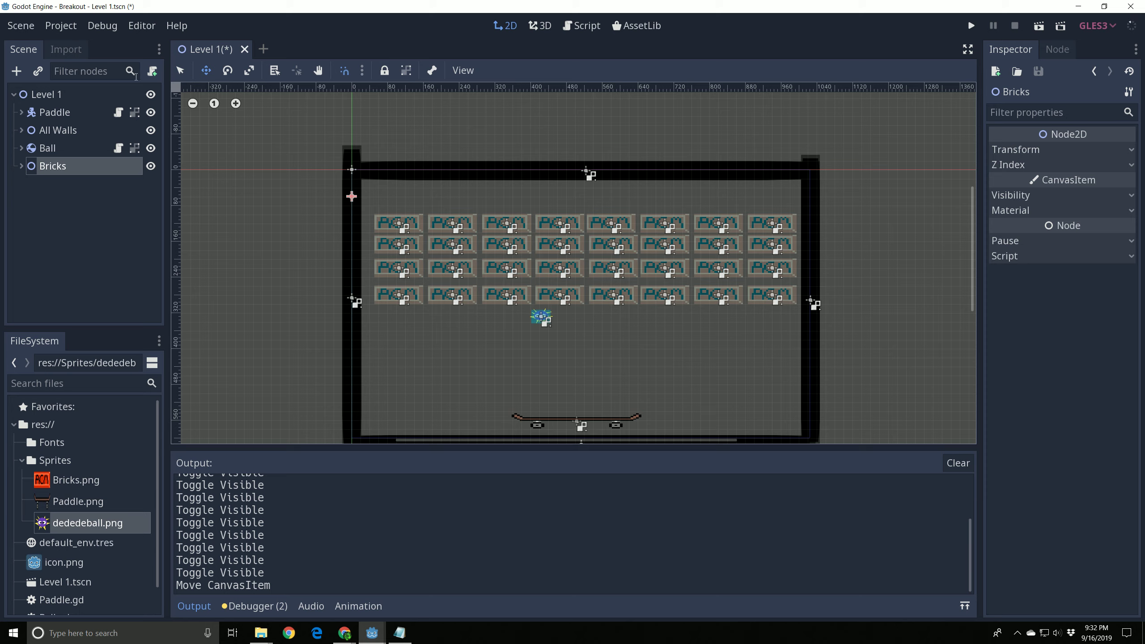
# - Add a Label child node under Level 1 for the Score display
pyautogui.doubleClick(47, 94)
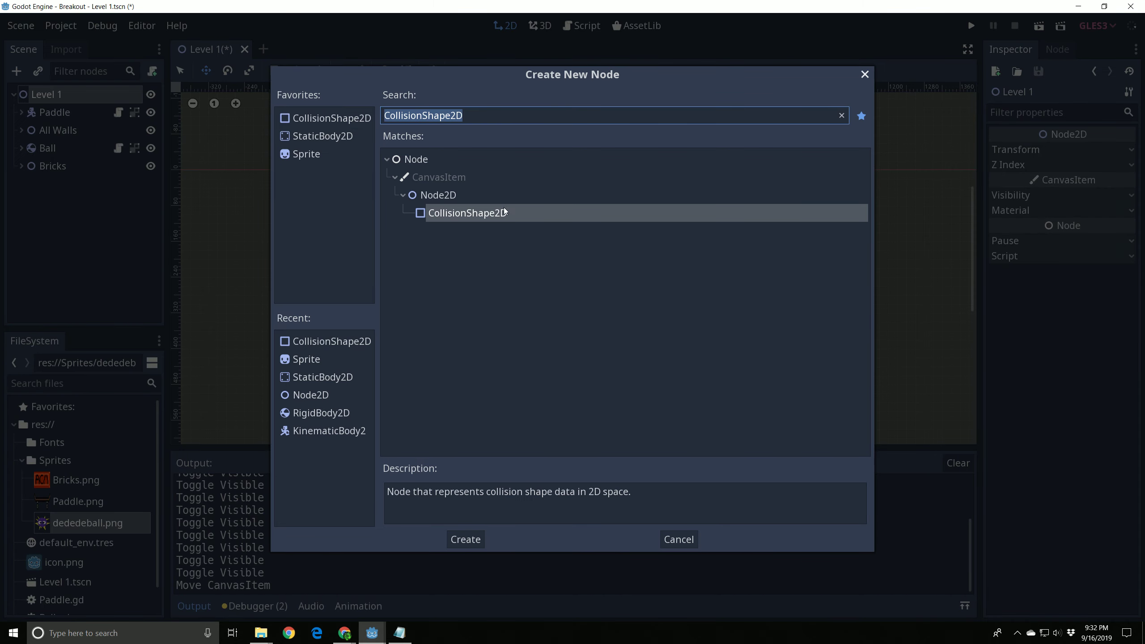
pyautogui.write('Labl')
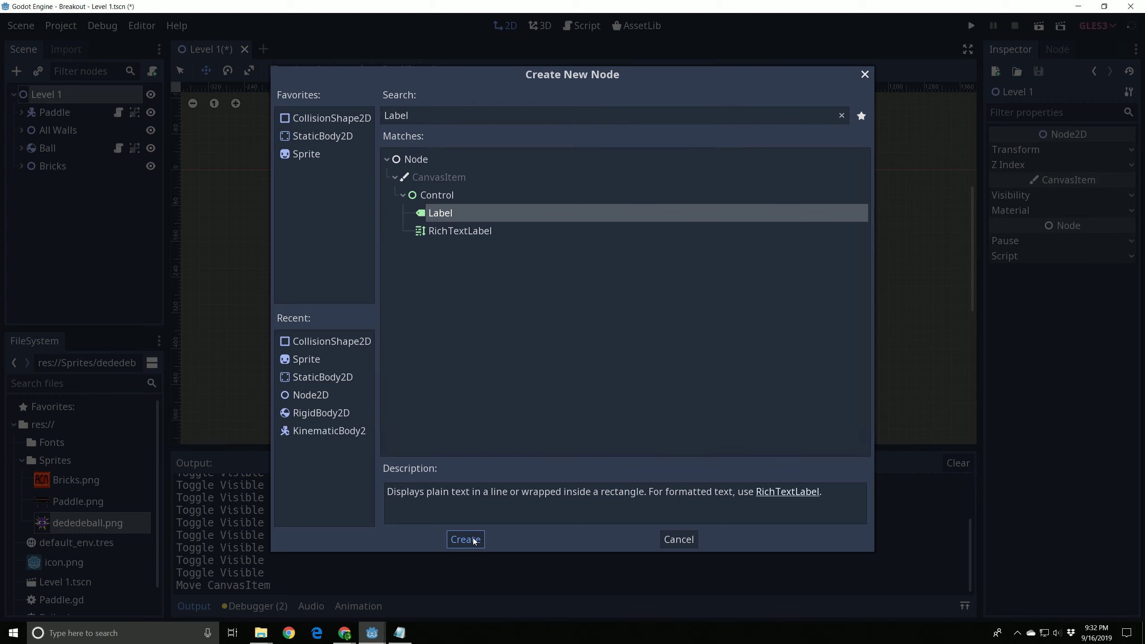
pyautogui.click(464, 538)
pyautogui.write('Score')
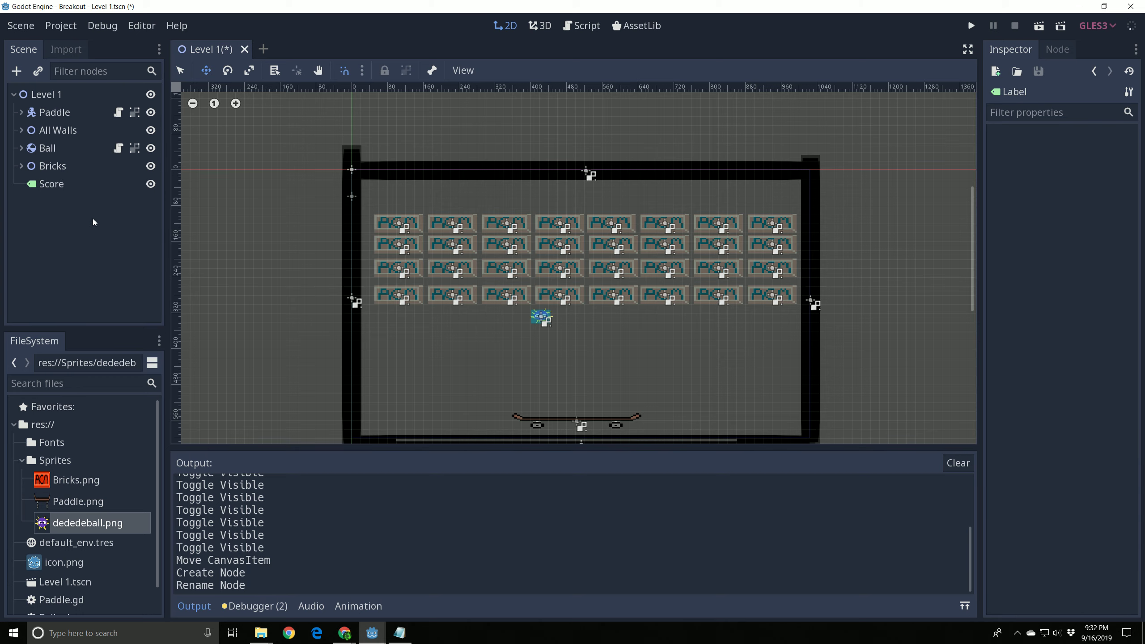
# - Place the Score label at the top-left and set its text to 'Score: 0'
pyautogui.click(52, 183)
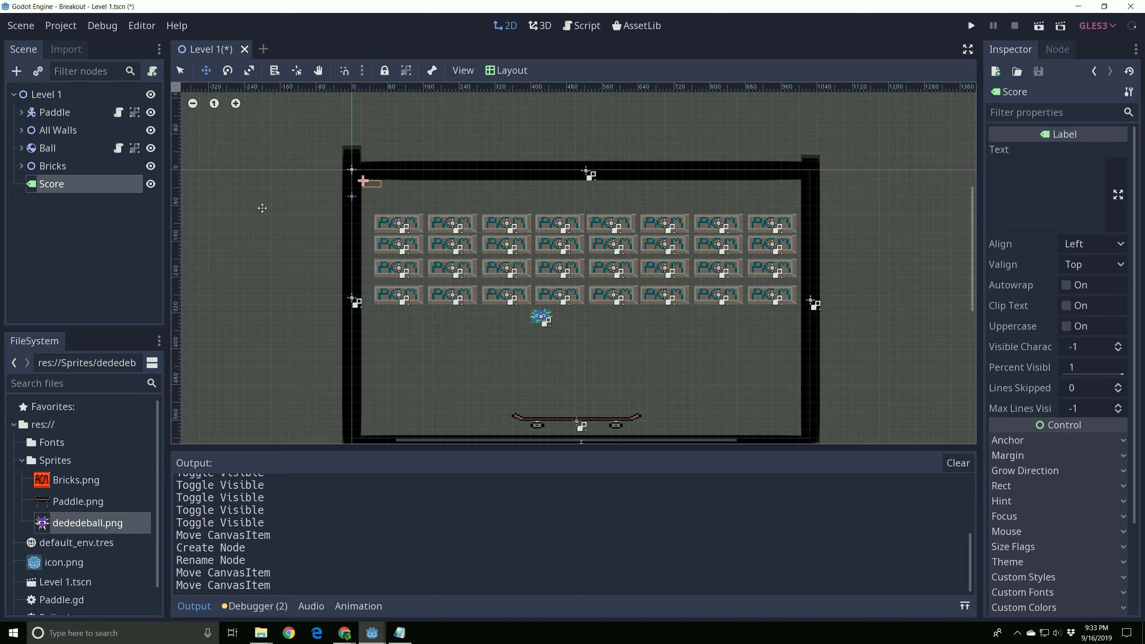
pyautogui.moveTo(403, 215)
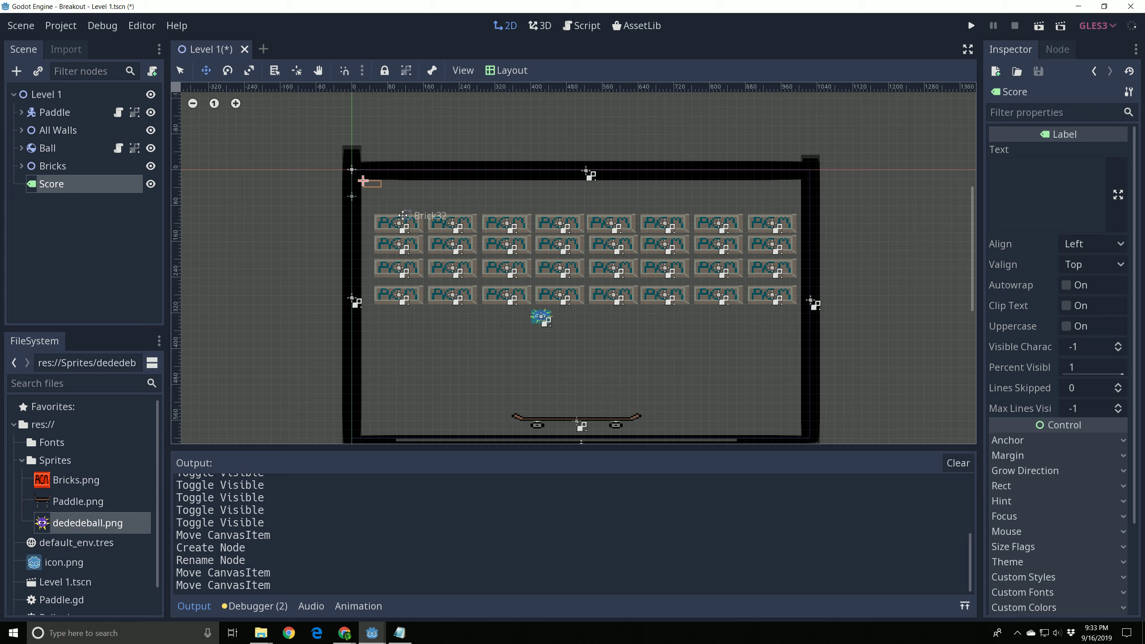
pyautogui.moveTo(329, 241)
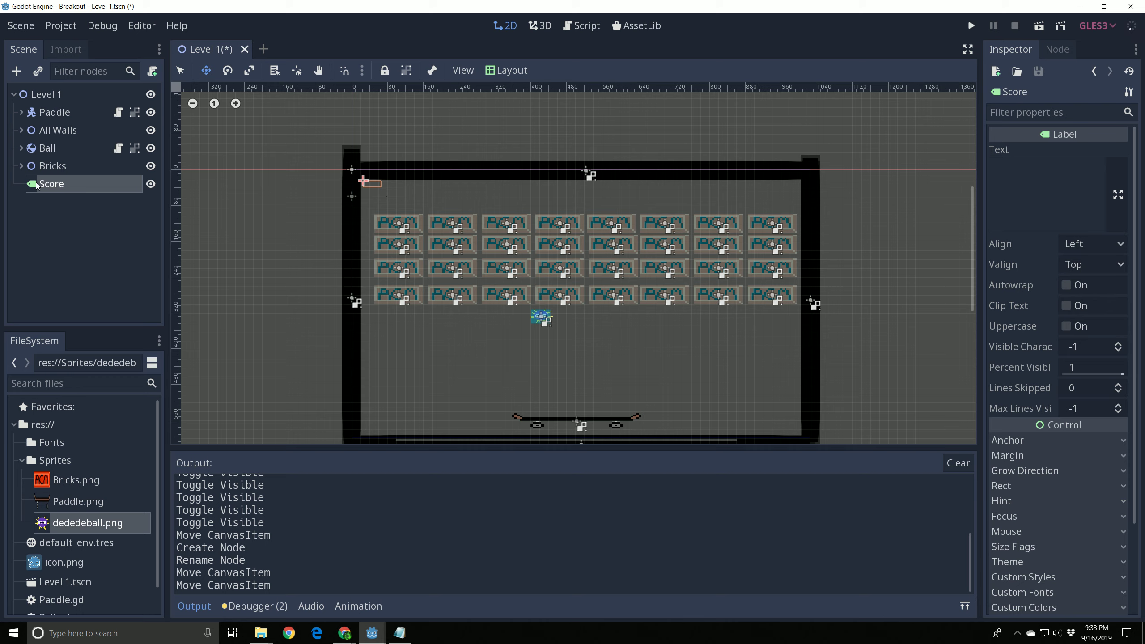
pyautogui.moveTo(57, 194)
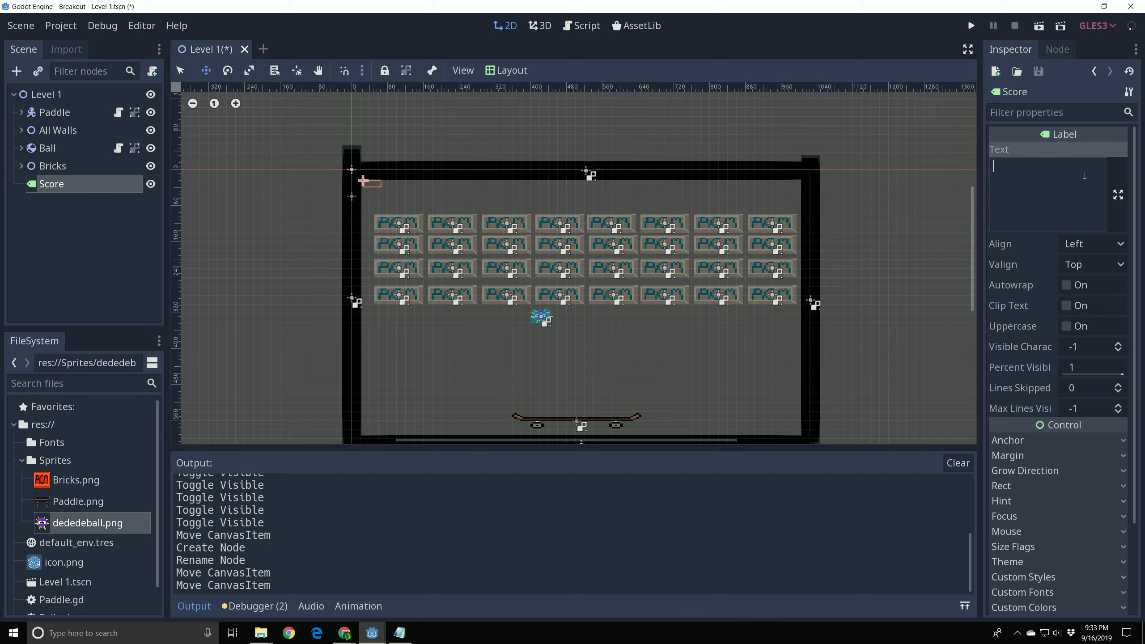
pyautogui.write('s')
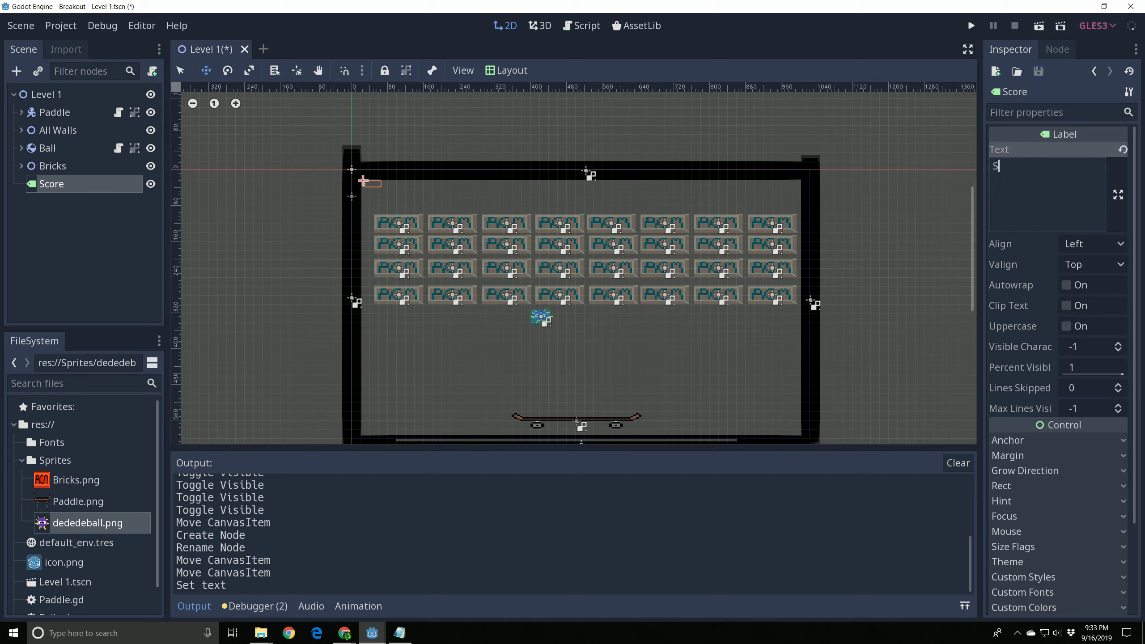
pyautogui.write('core: 0')
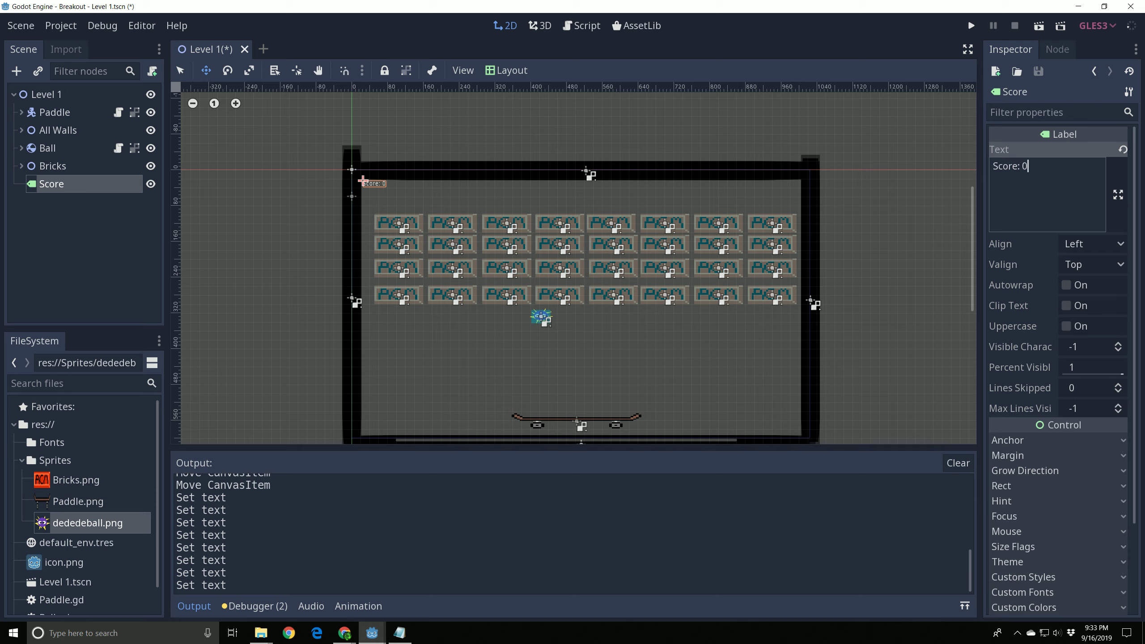
pyautogui.moveTo(630, 293)
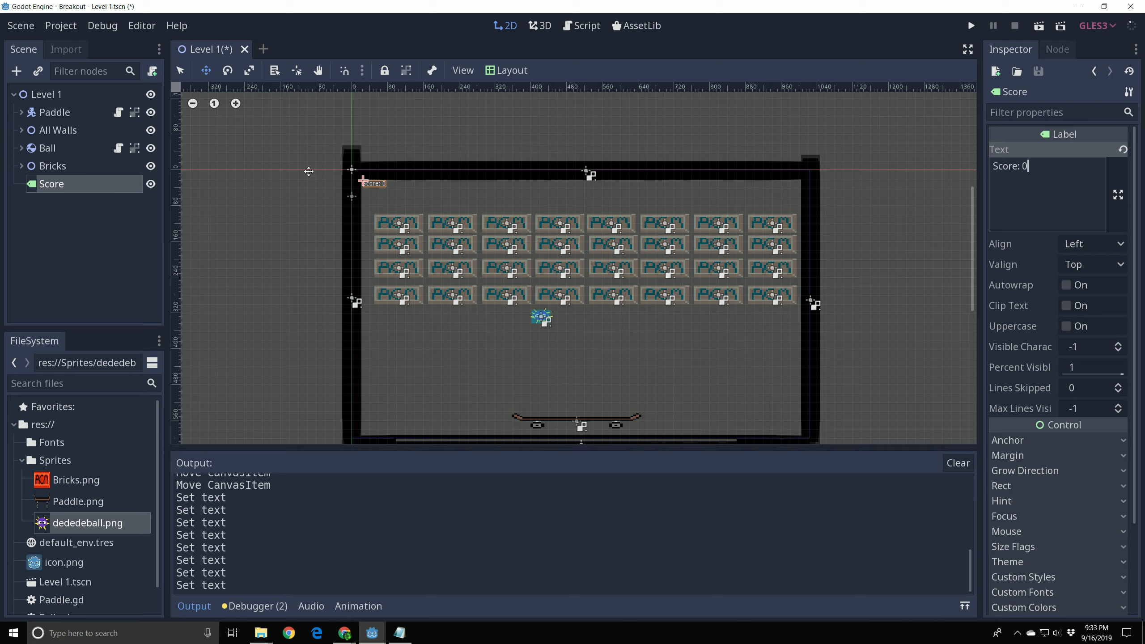
pyautogui.moveTo(543, 112)
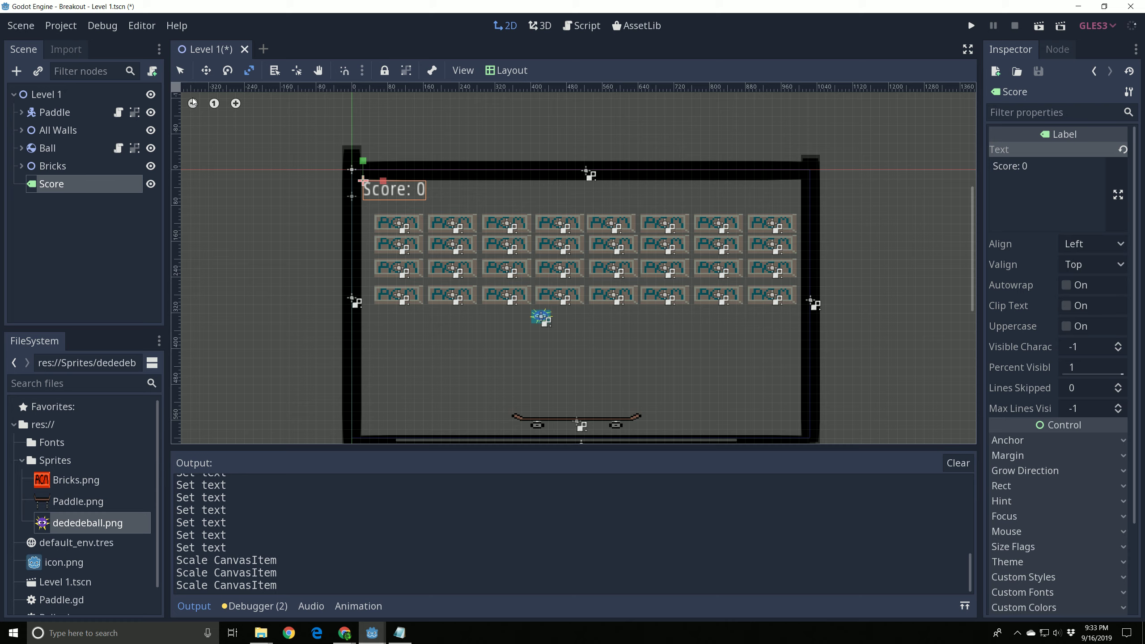
# - Scale up the Score label so 'Score: 0' reads larger above the bricks
pyautogui.click(391, 189)
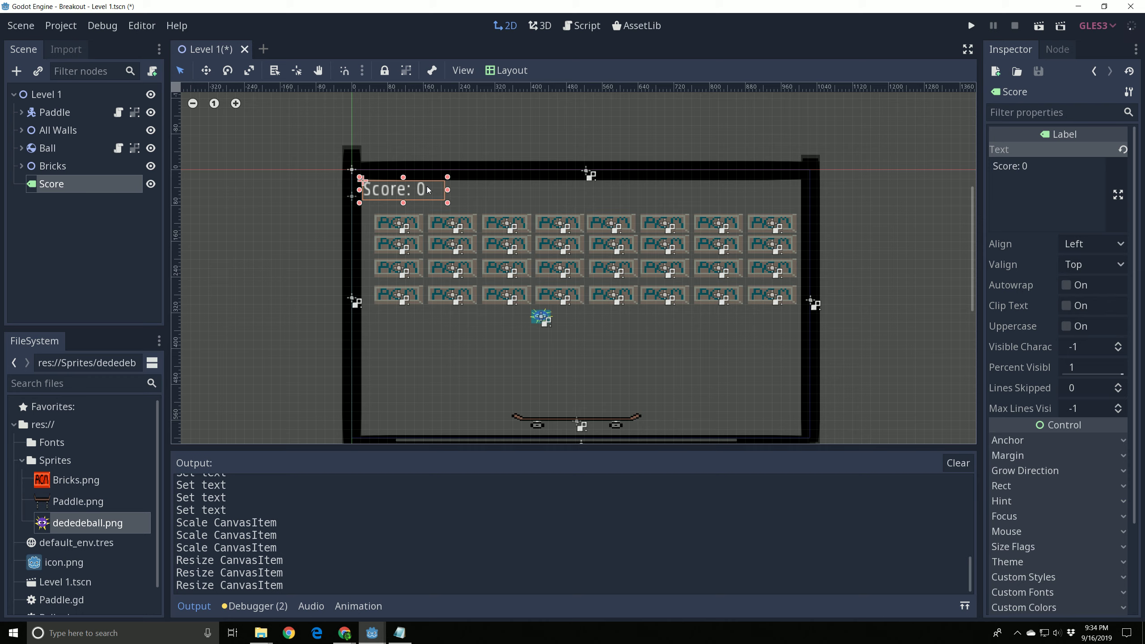
pyautogui.moveTo(394, 199)
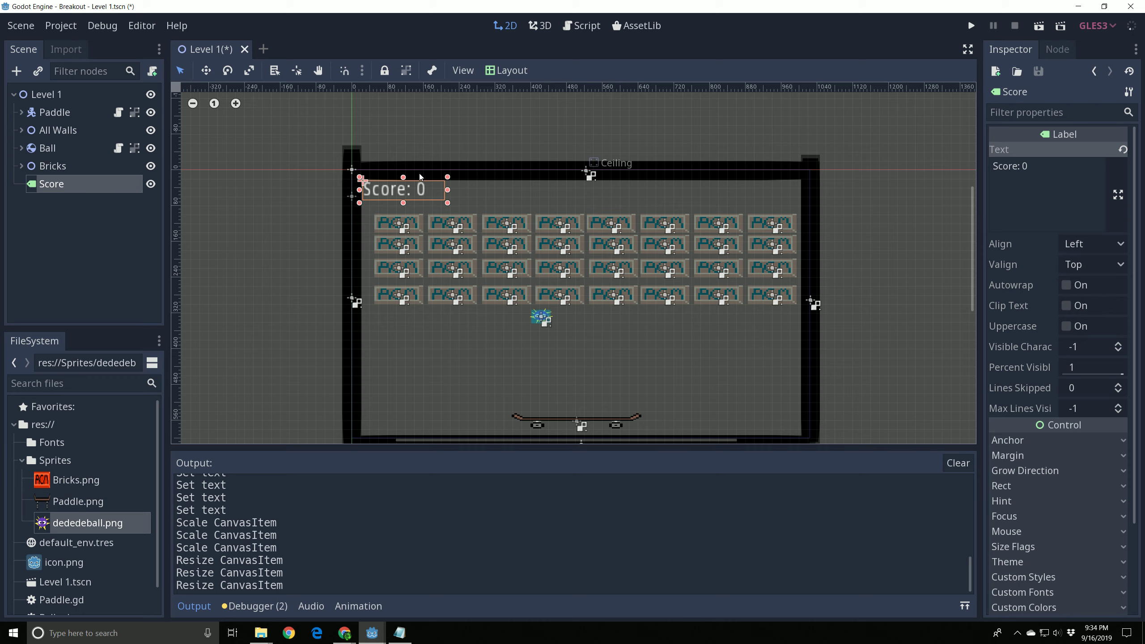
pyautogui.moveTo(405, 205)
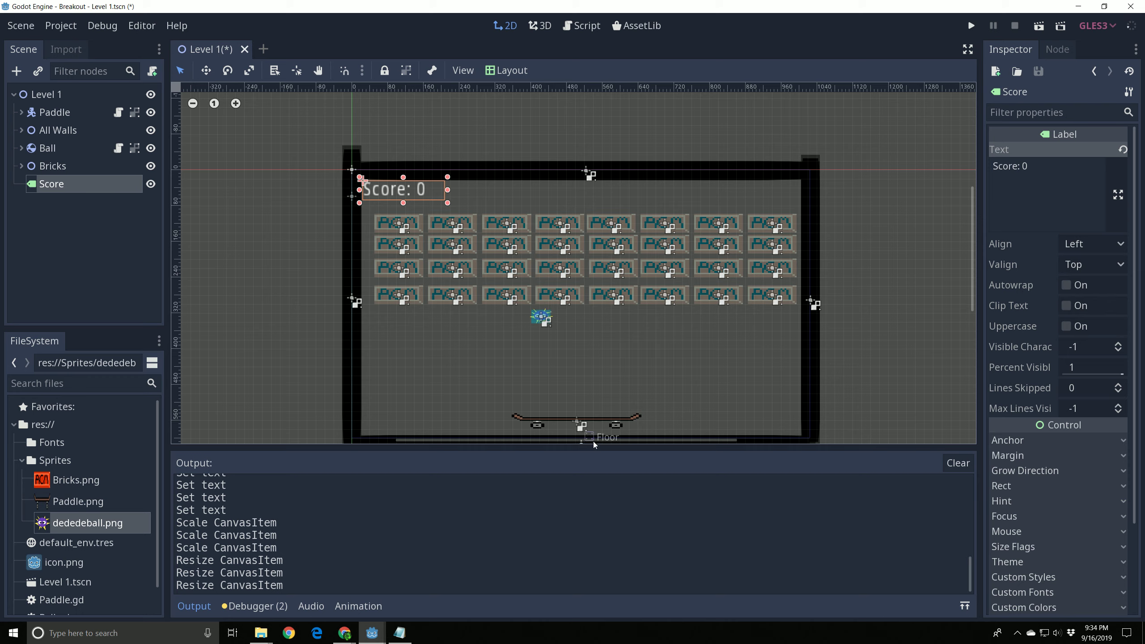
pyautogui.moveTo(572, 402)
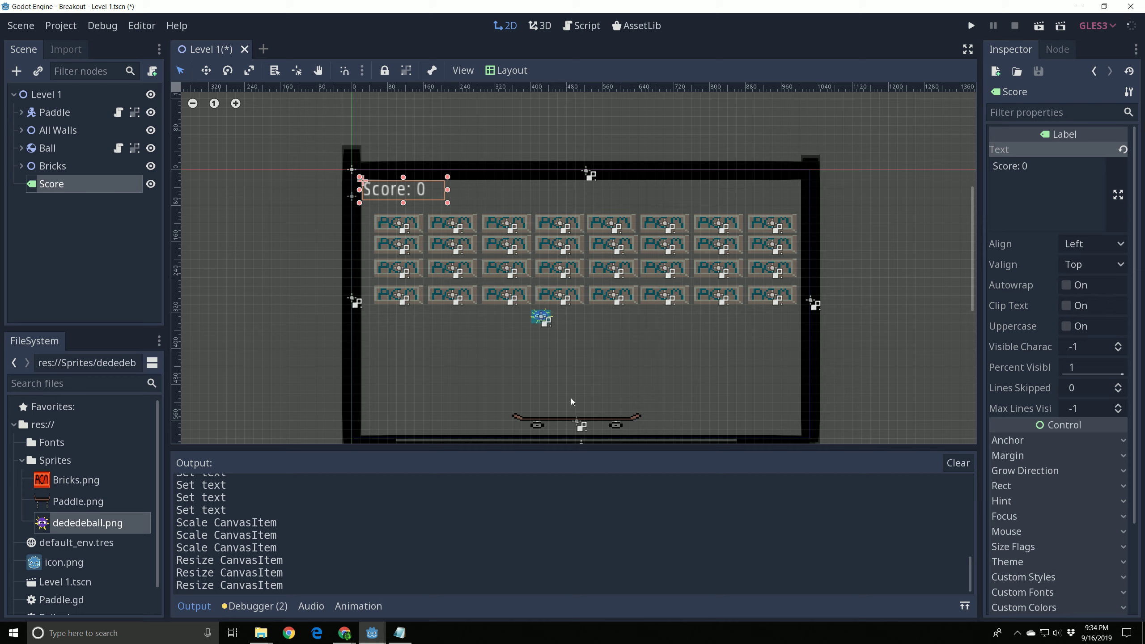
pyautogui.moveTo(554, 359)
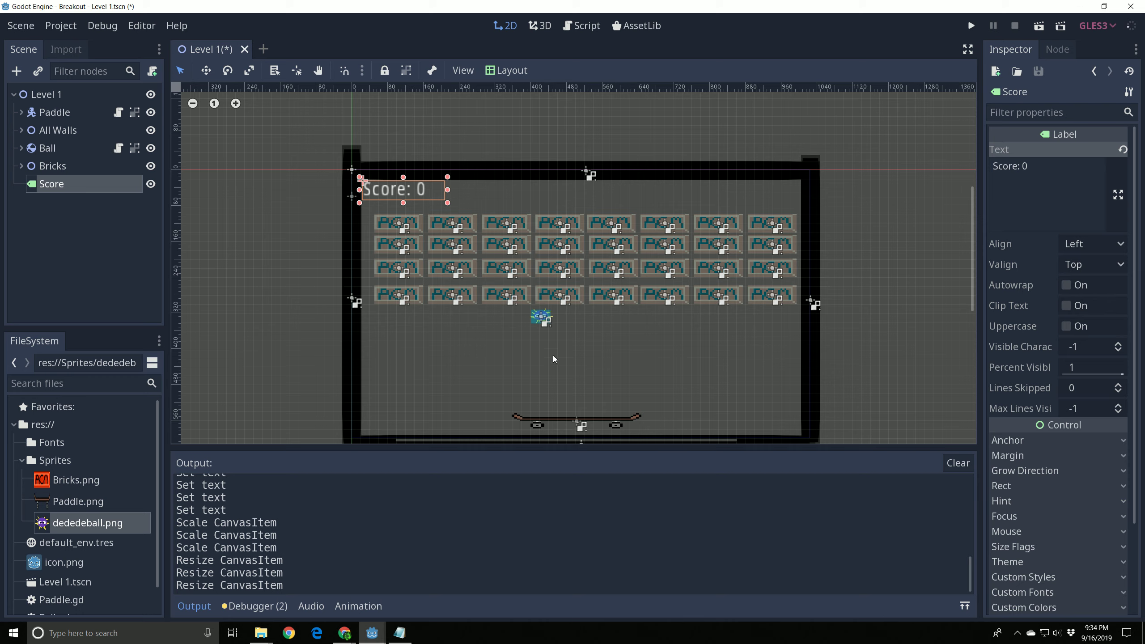
pyautogui.moveTo(407, 199)
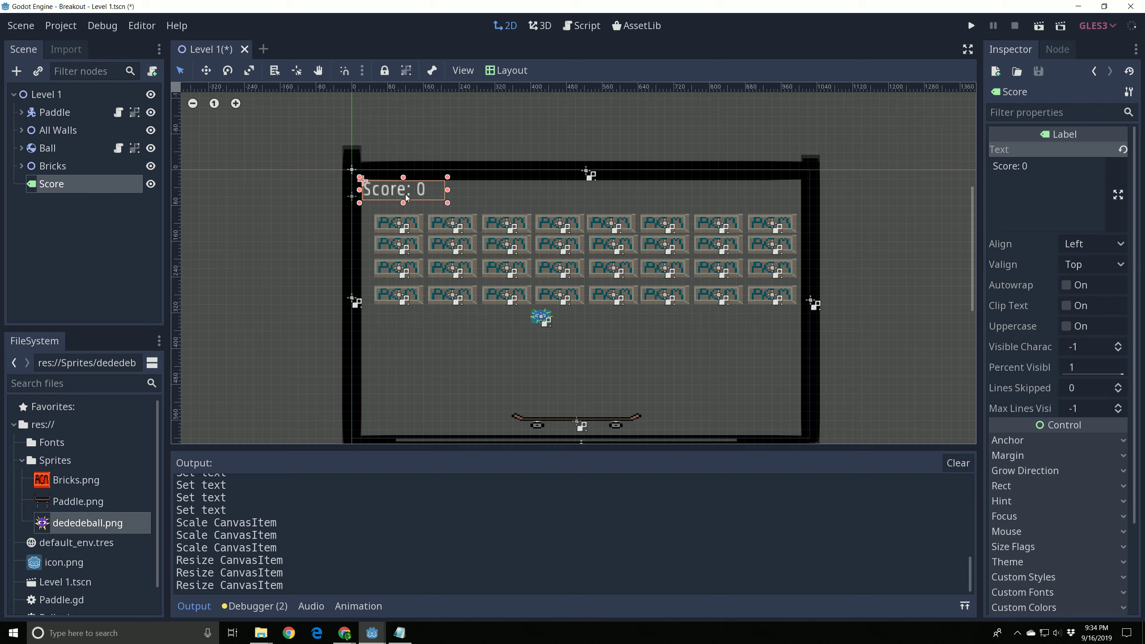
pyautogui.moveTo(51, 191)
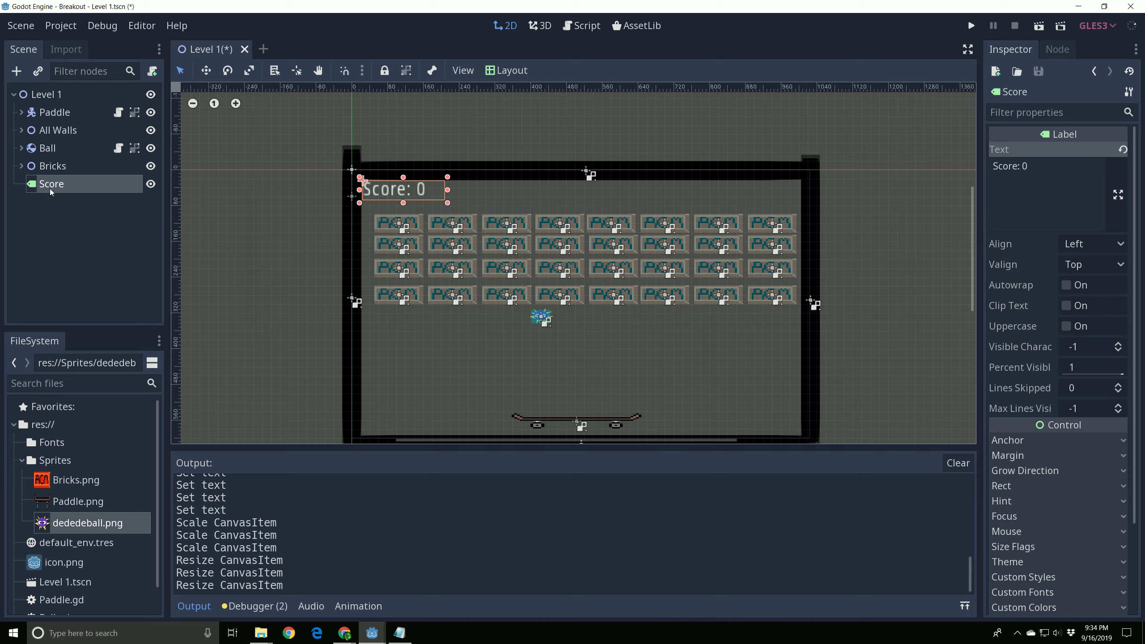
pyautogui.moveTo(426, 224)
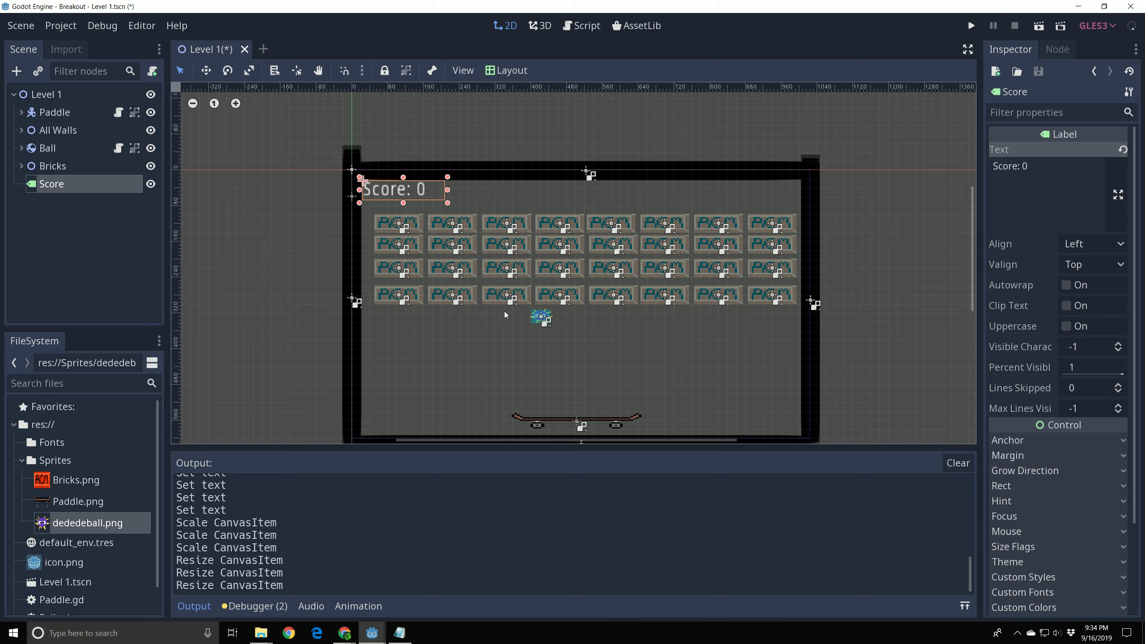
pyautogui.moveTo(493, 338)
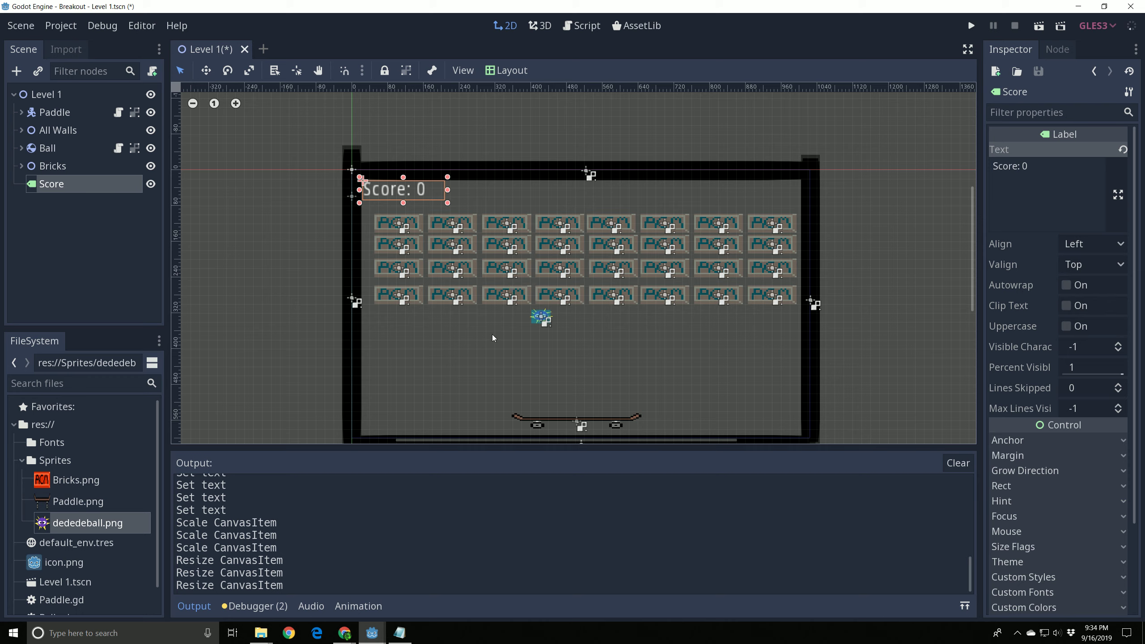
# - Attach a new GDScript res://Level 1.gd to the Level 1 root node
pyautogui.click(49, 94)
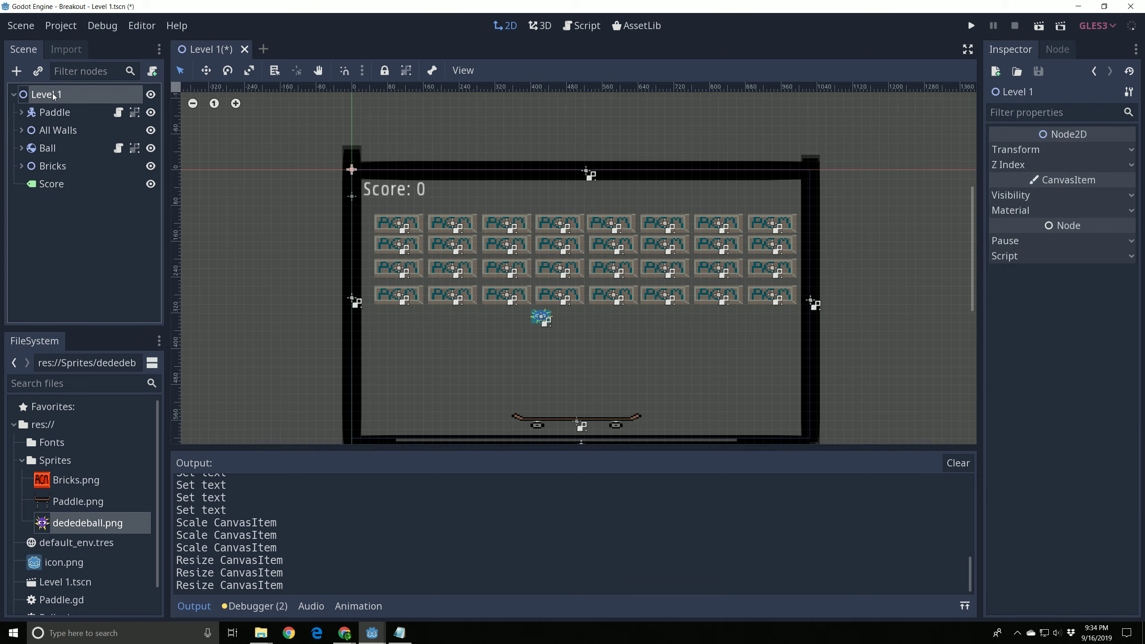
pyautogui.moveTo(214, 93)
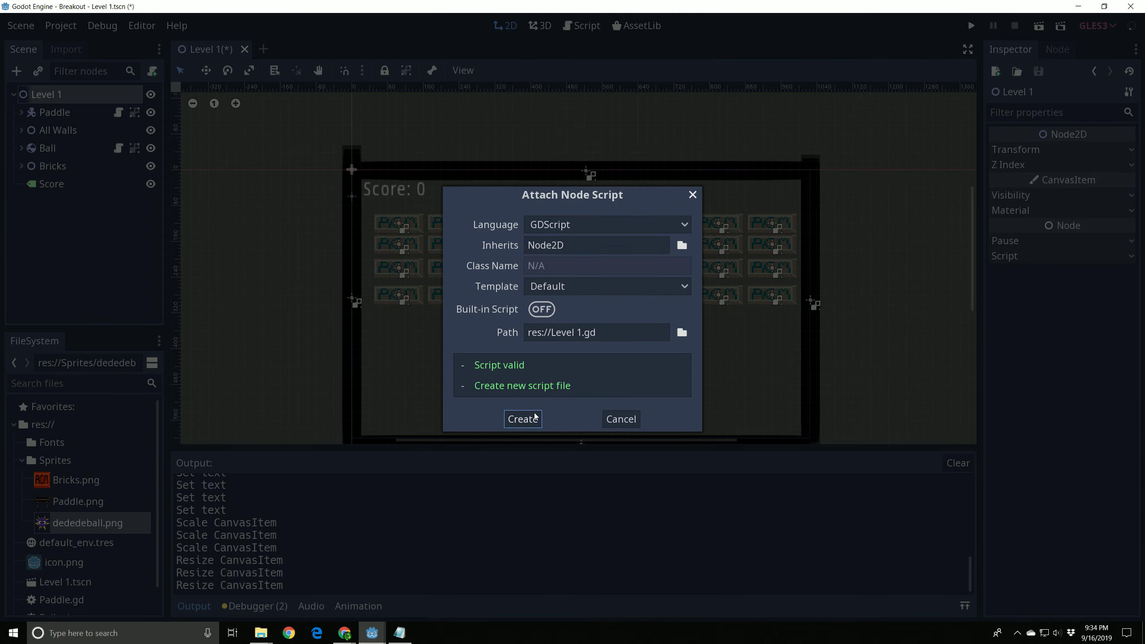
pyautogui.click(522, 419)
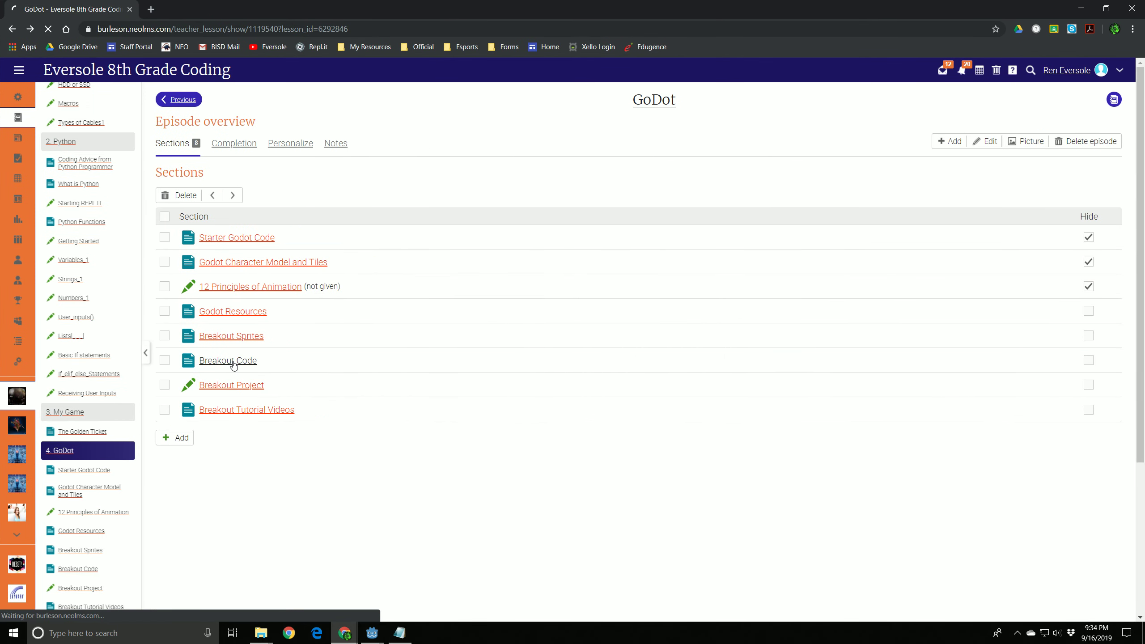
# - Open the Node 2d Adding Score resource from the Breakout Code lesson
pyautogui.click(227, 359)
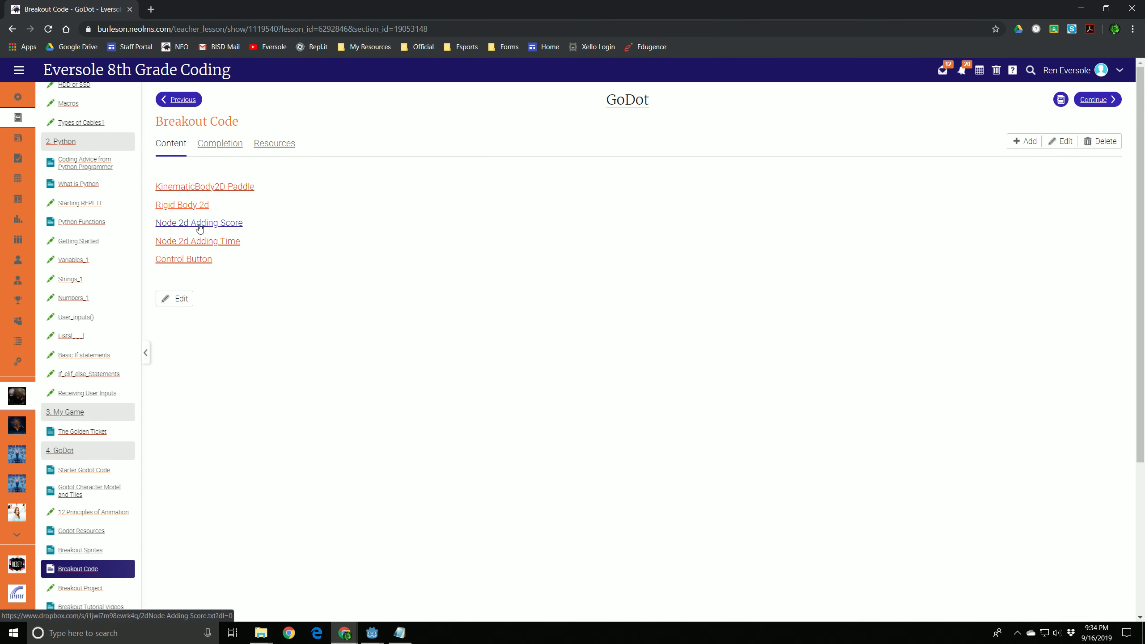
pyautogui.moveTo(215, 231)
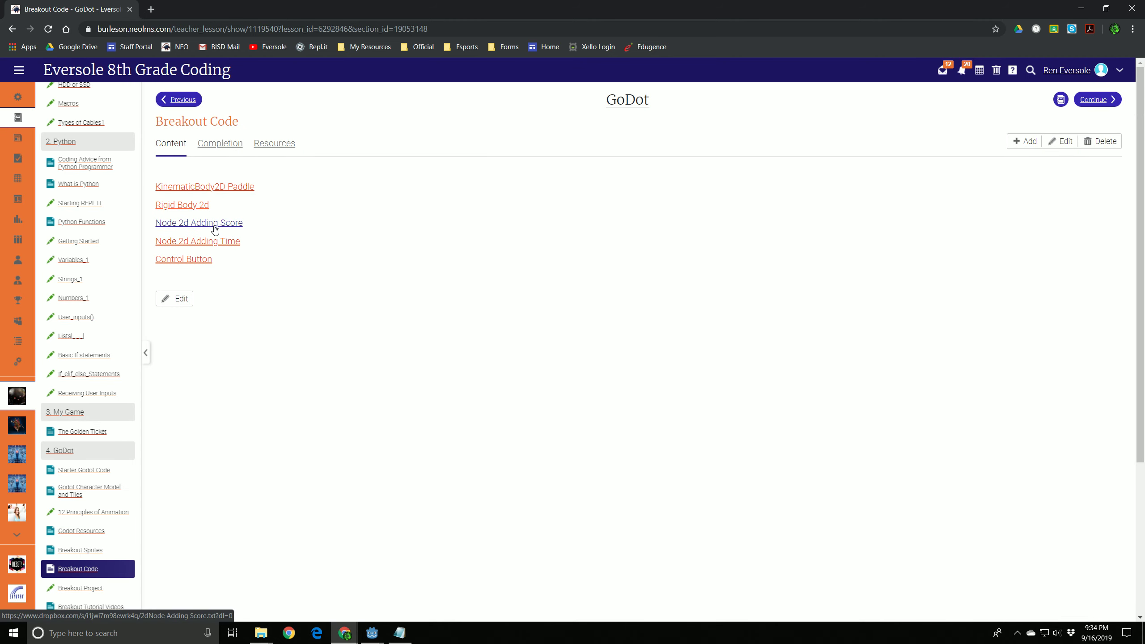
pyautogui.click(198, 223)
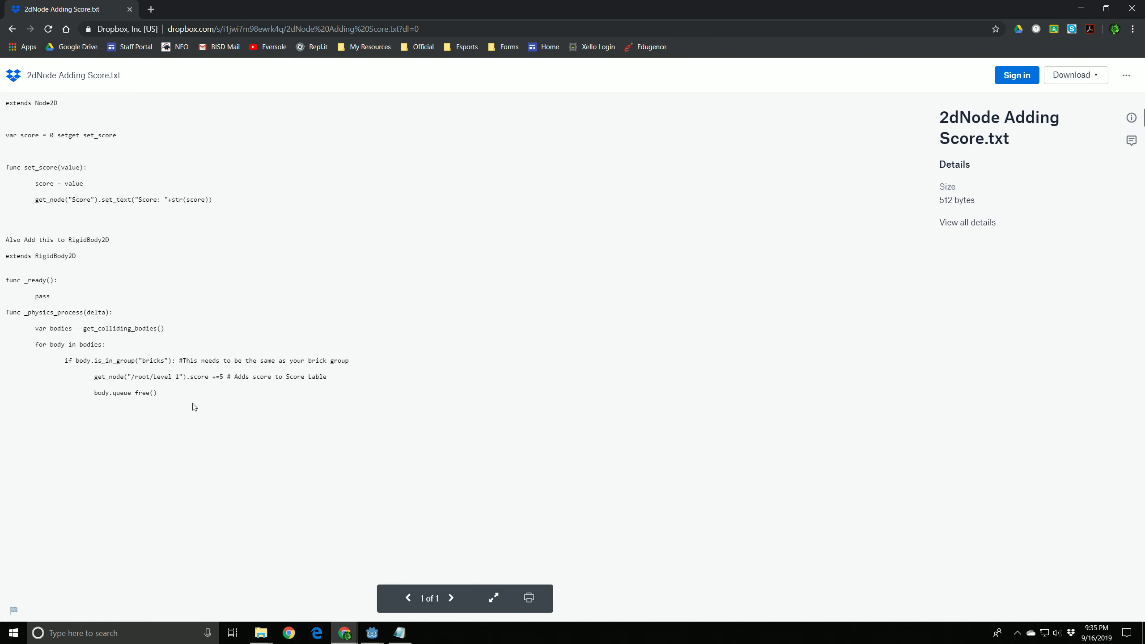
# - Copy the Node2D score-setting code block from the Dropbox preview
pyautogui.moveTo(6, 256); pyautogui.dragTo(158, 398)
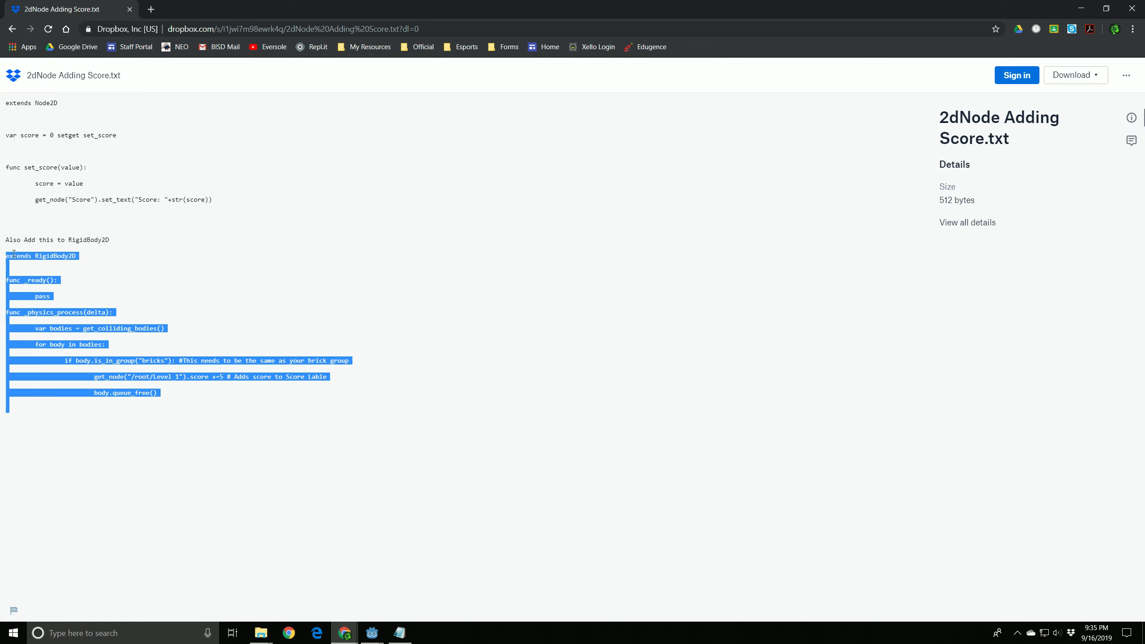
pyautogui.moveTo(253, 353)
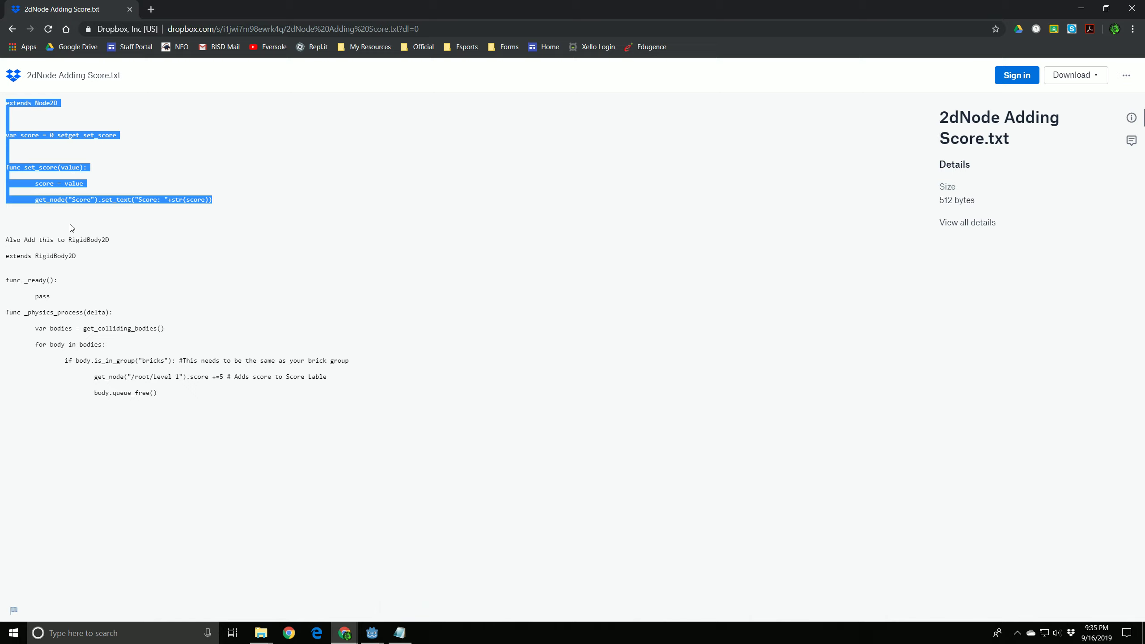
pyautogui.click(343, 634)
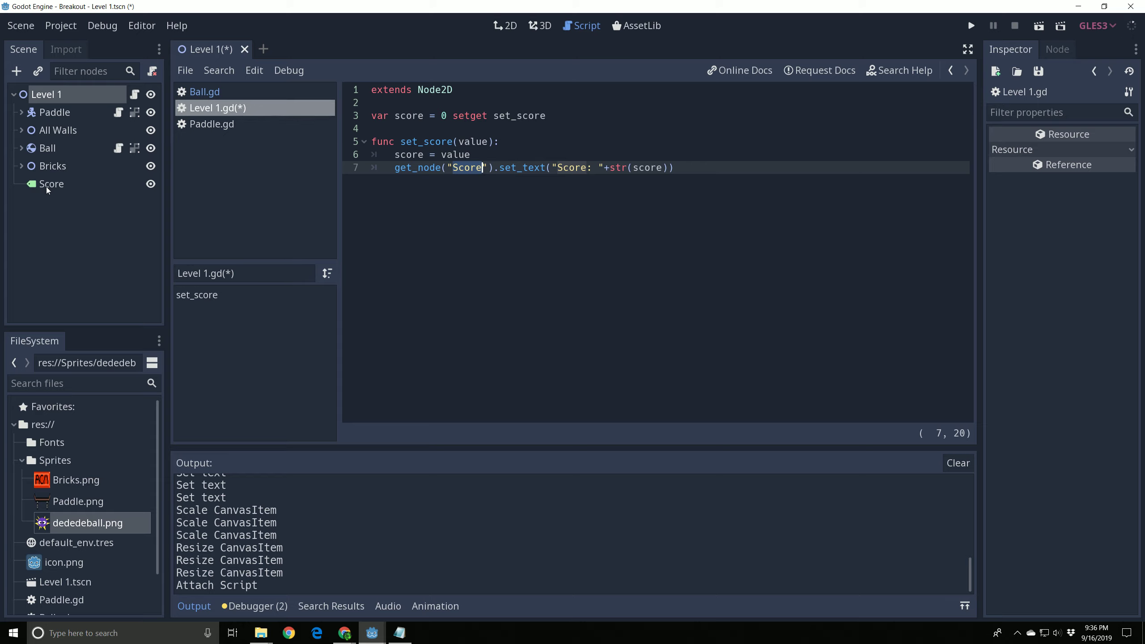
pyautogui.moveTo(121, 195)
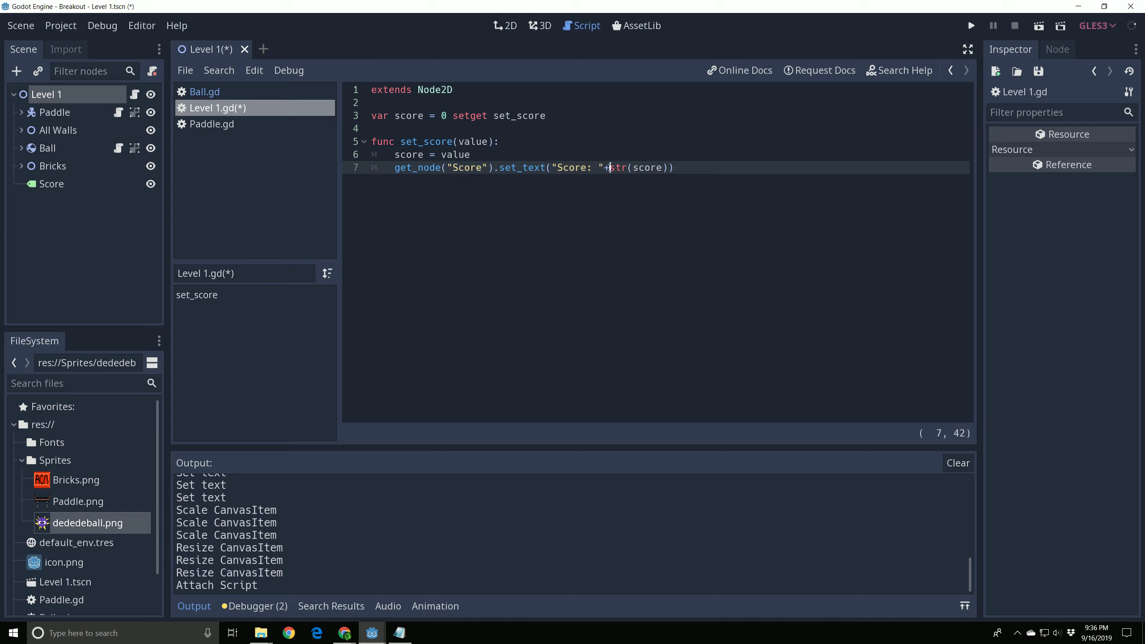
# - Review line 7 of set_score: the str(score) call joined to 'Score: ' text
pyautogui.click(665, 167)
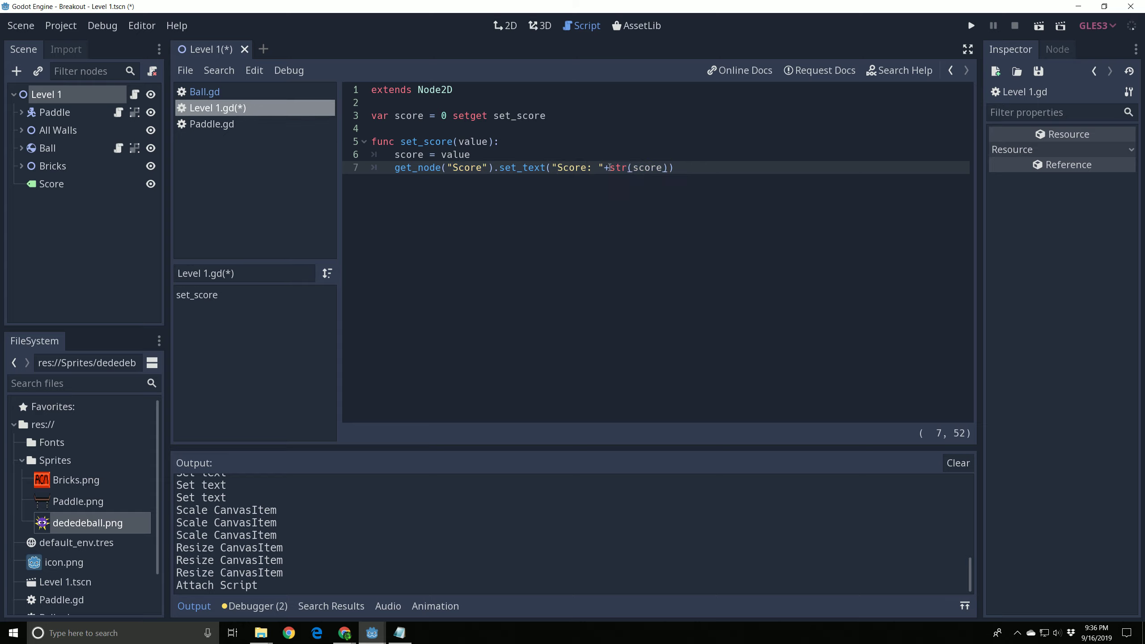
pyautogui.doubleClick(618, 168)
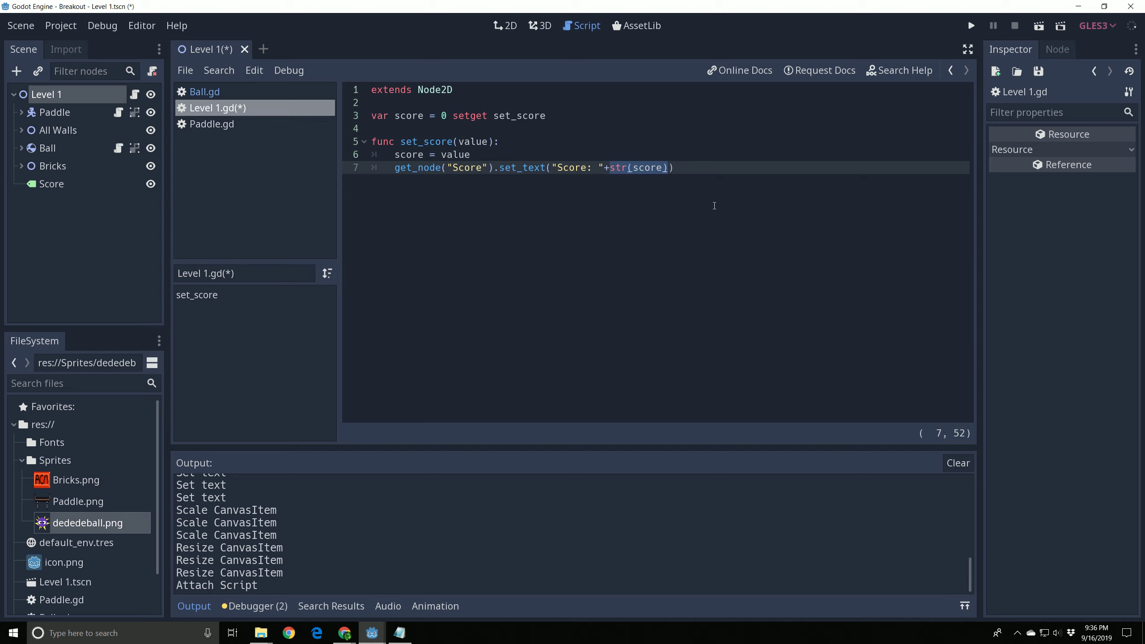
pyautogui.click(692, 167)
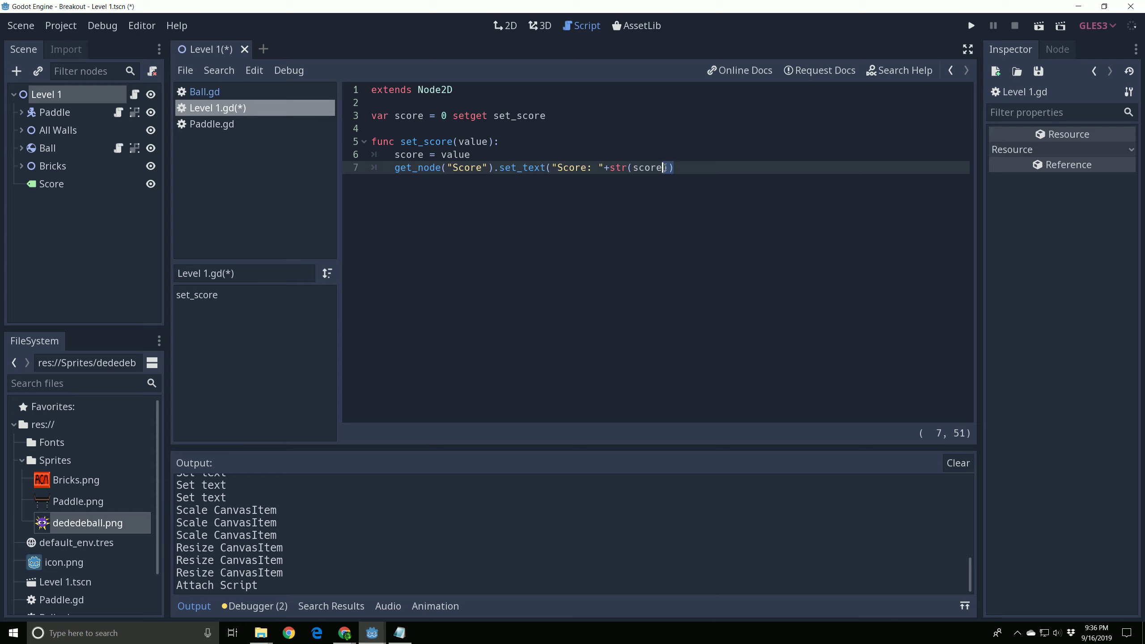
pyautogui.doubleClick(646, 168)
pyautogui.write(')')
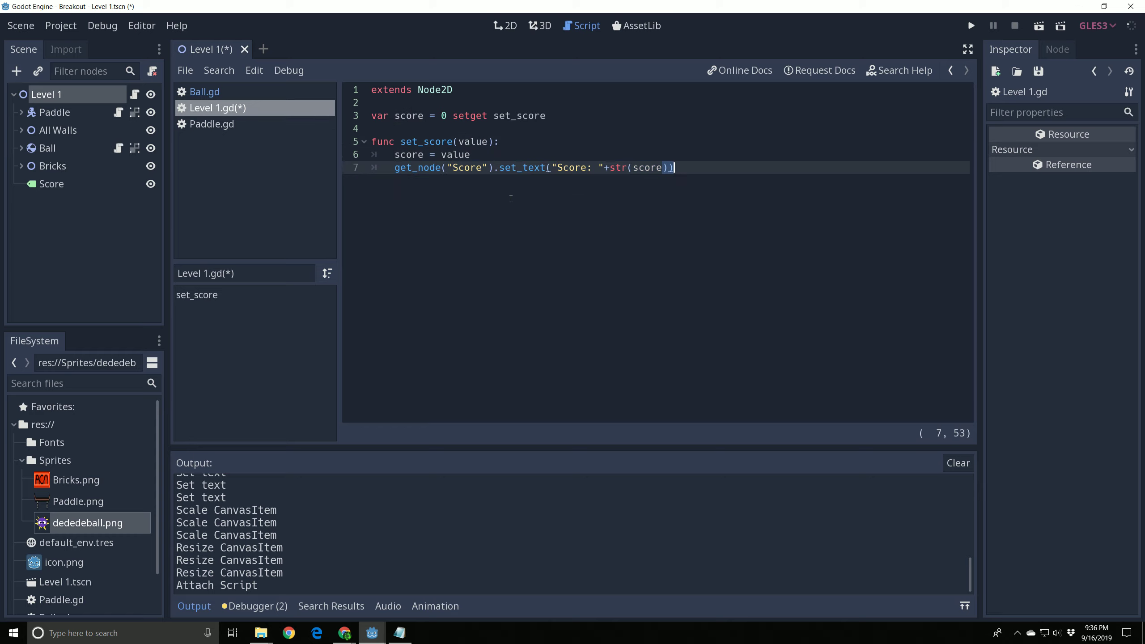
pyautogui.moveTo(652, 174)
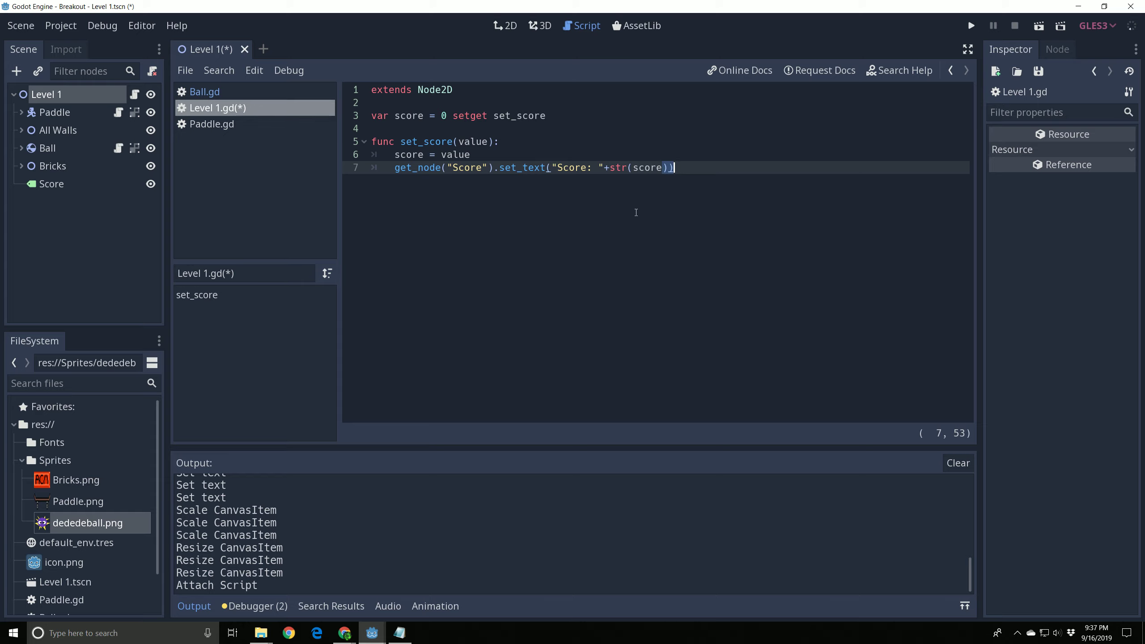
pyautogui.moveTo(119, 153)
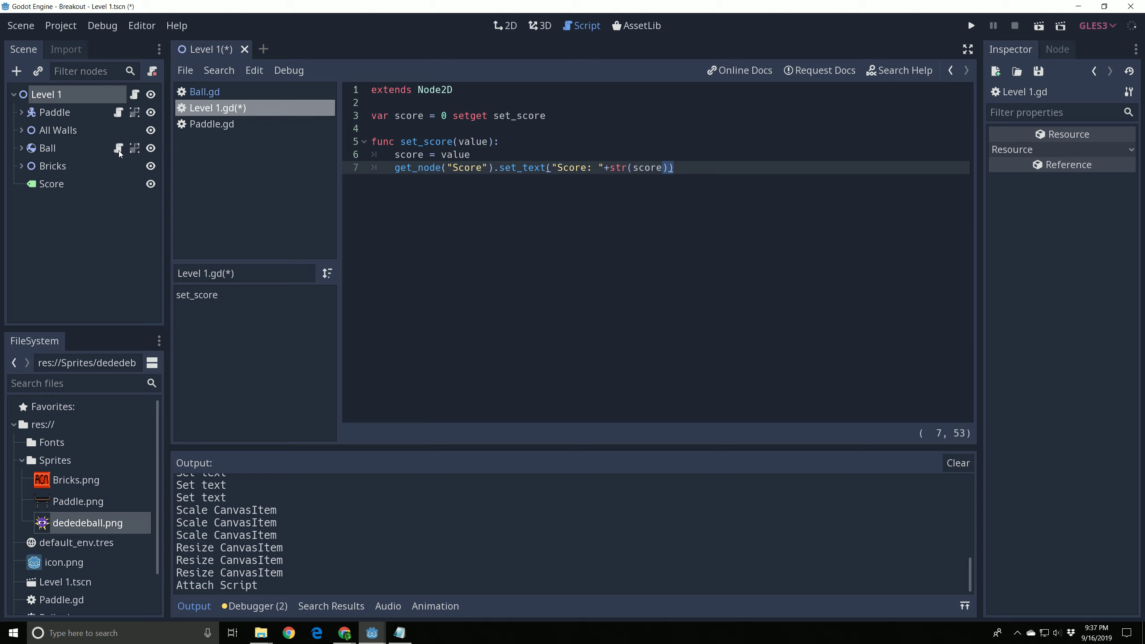
# - Add a '# Checks to se...' comment to the end of Ball.gd's for-loop line 8
pyautogui.click(205, 91)
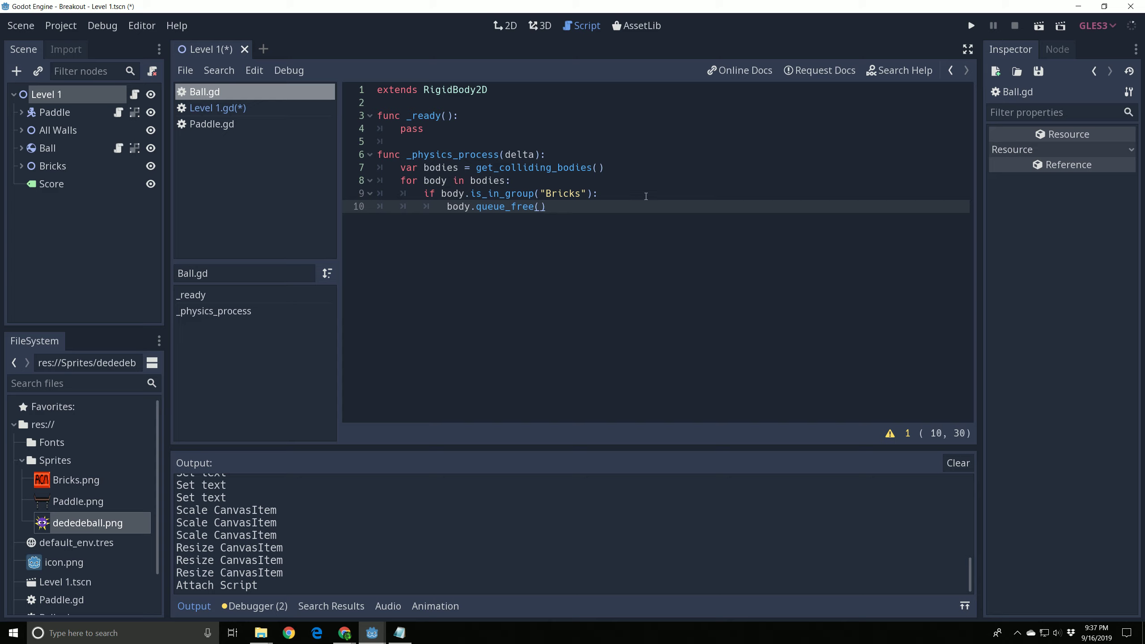
pyautogui.click(511, 181)
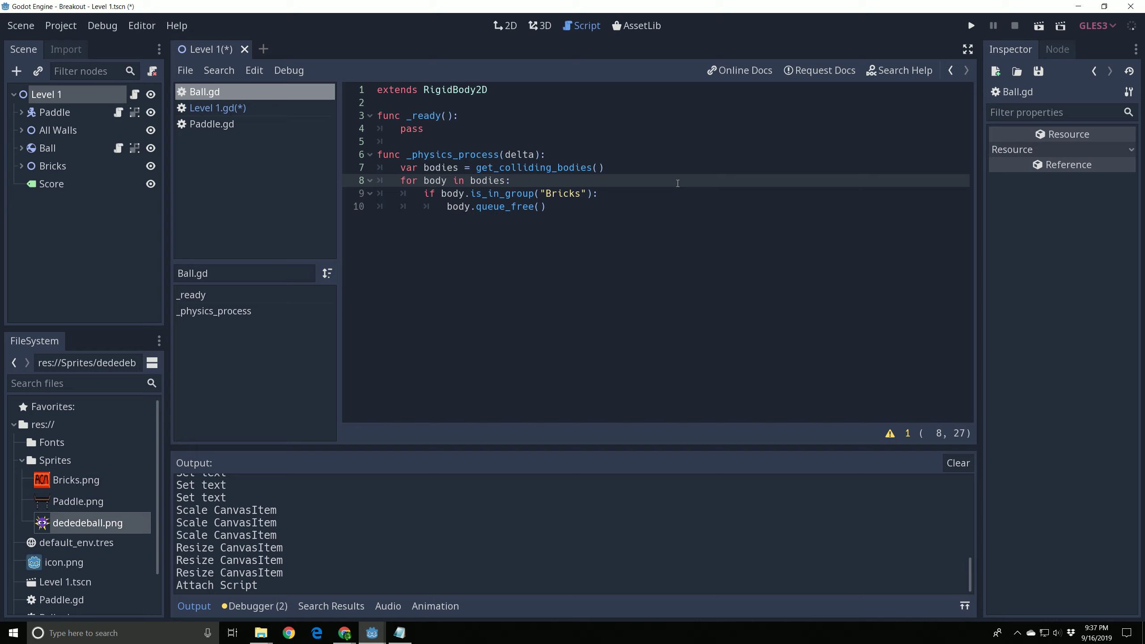
pyautogui.write('#')
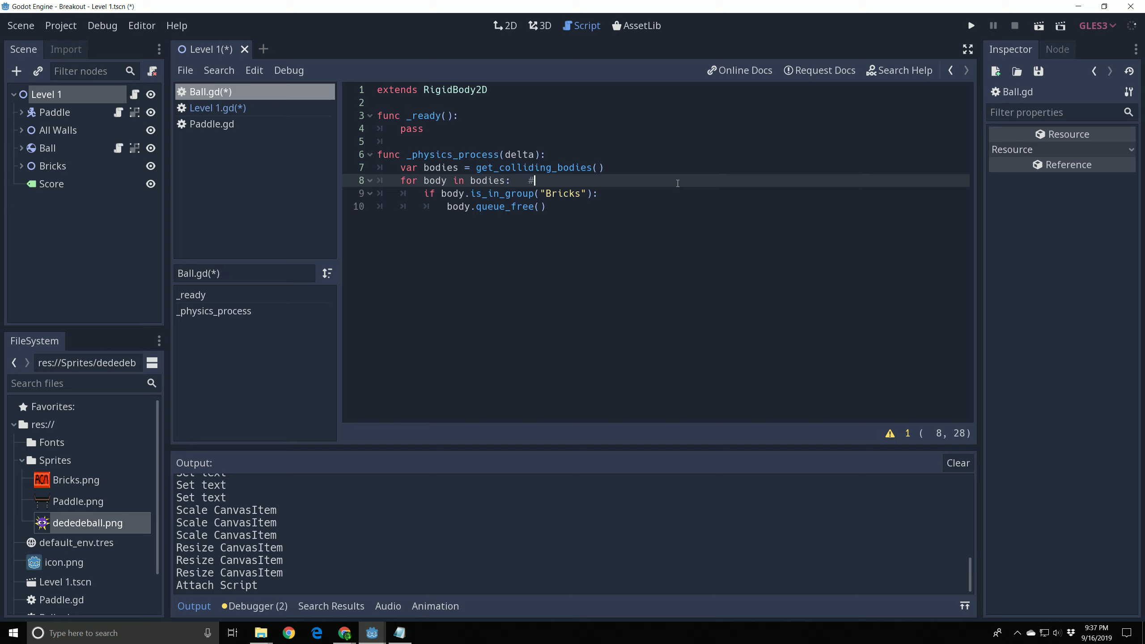
pyautogui.write('Checks to se')
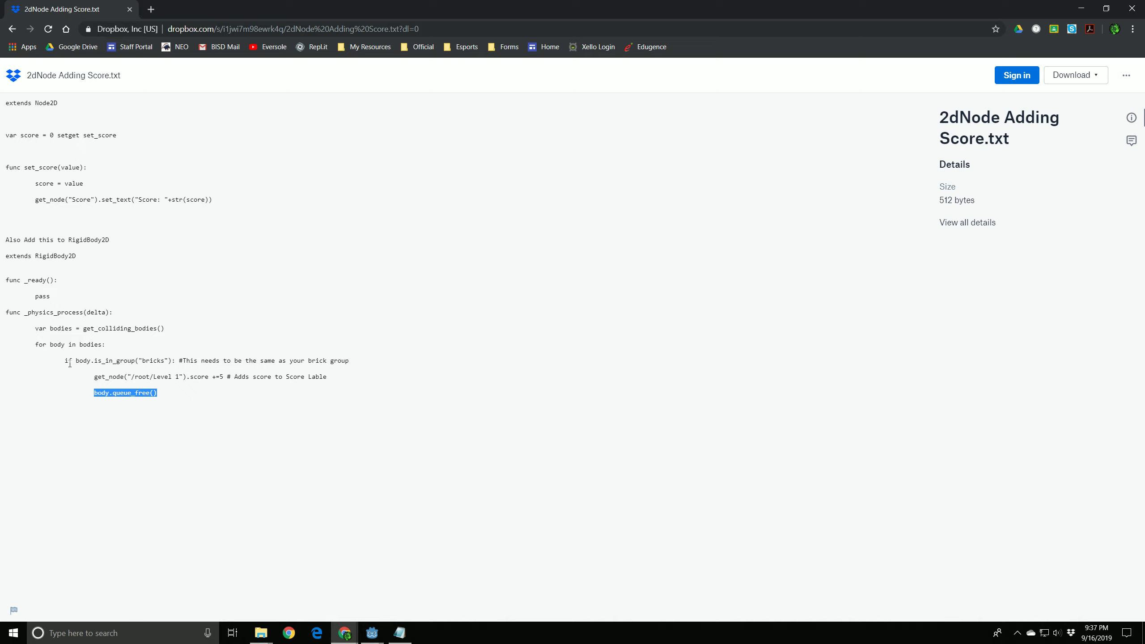
pyautogui.moveTo(167, 372)
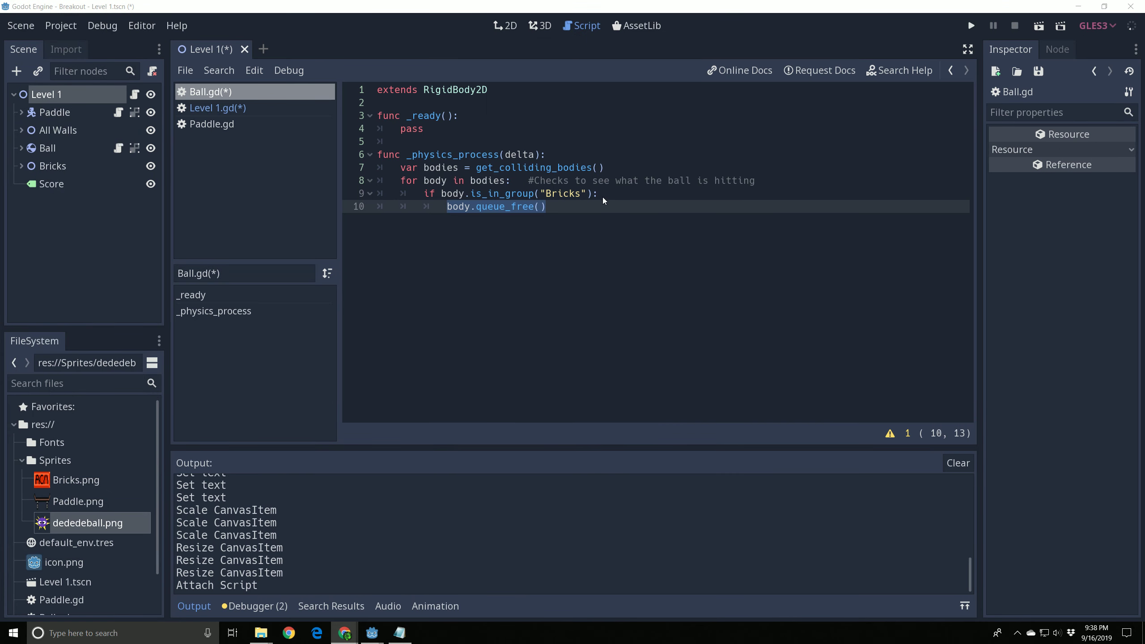
# - Add get_node("/root/Level 1").score += 5 before body.queue_free(), commented as adding score to the Score label
pyautogui.press('Enter')
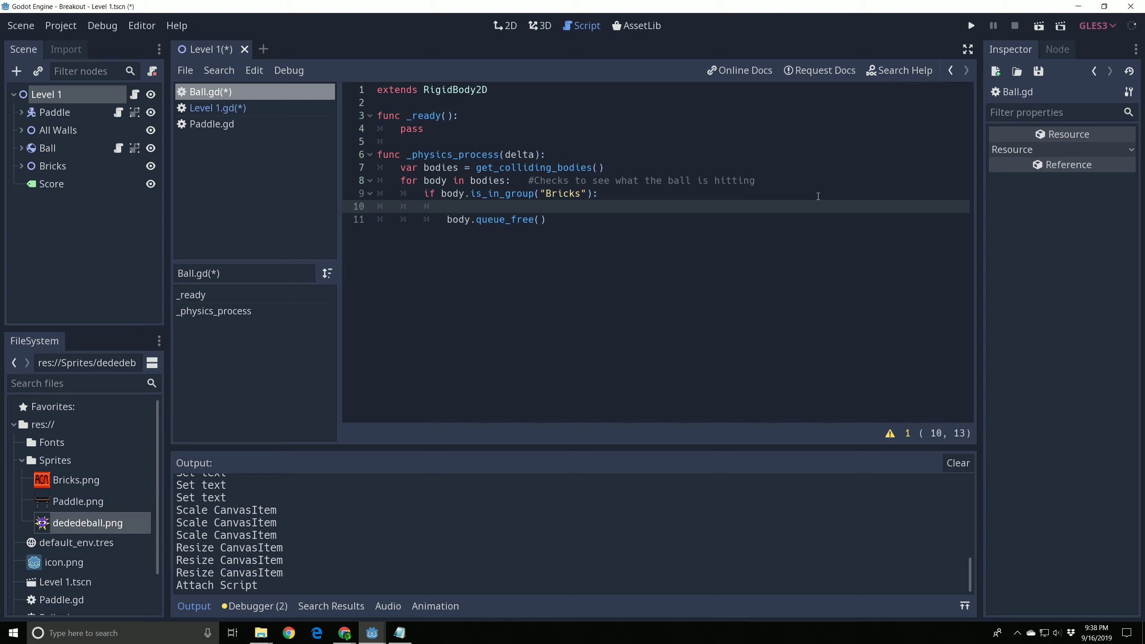
pyautogui.write('get_node("/root/Level 1").score +=5 # Adds score to Score Lable')
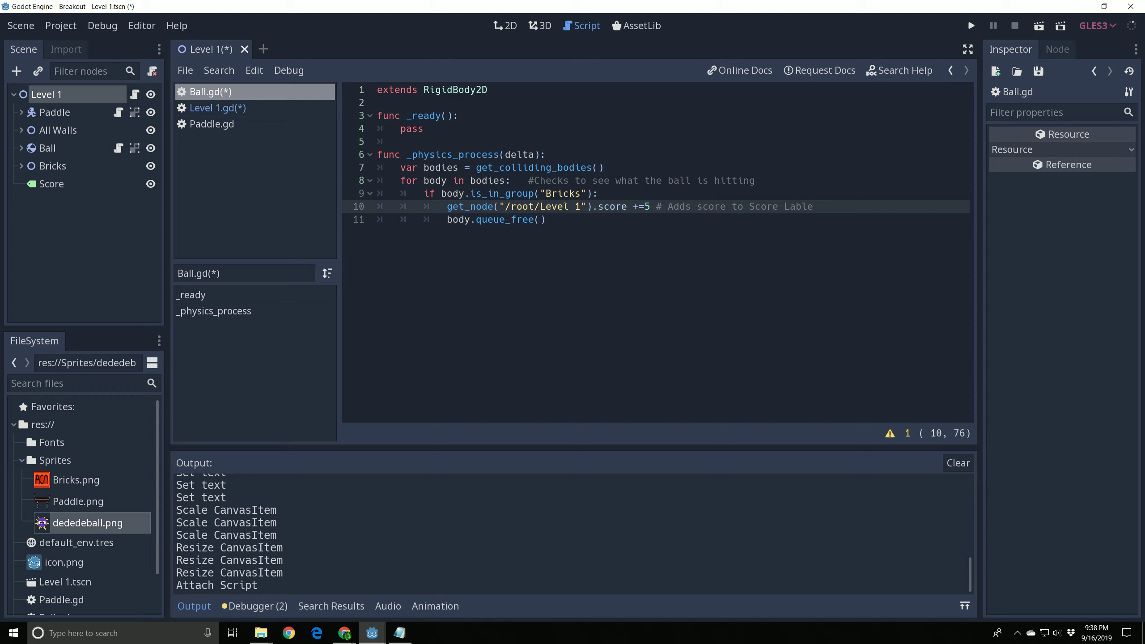
pyautogui.doubleClick(471, 206)
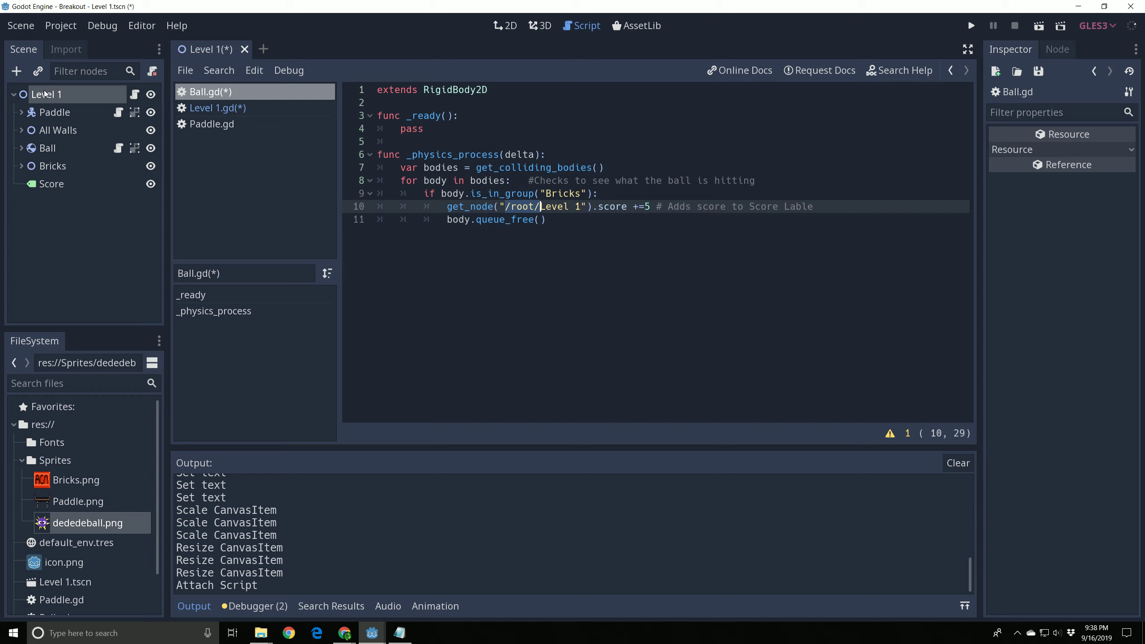
# - Expand the Level 1 scene root to list Paddle, All Walls, Ball, Bricks and Score
pyautogui.click(13, 93)
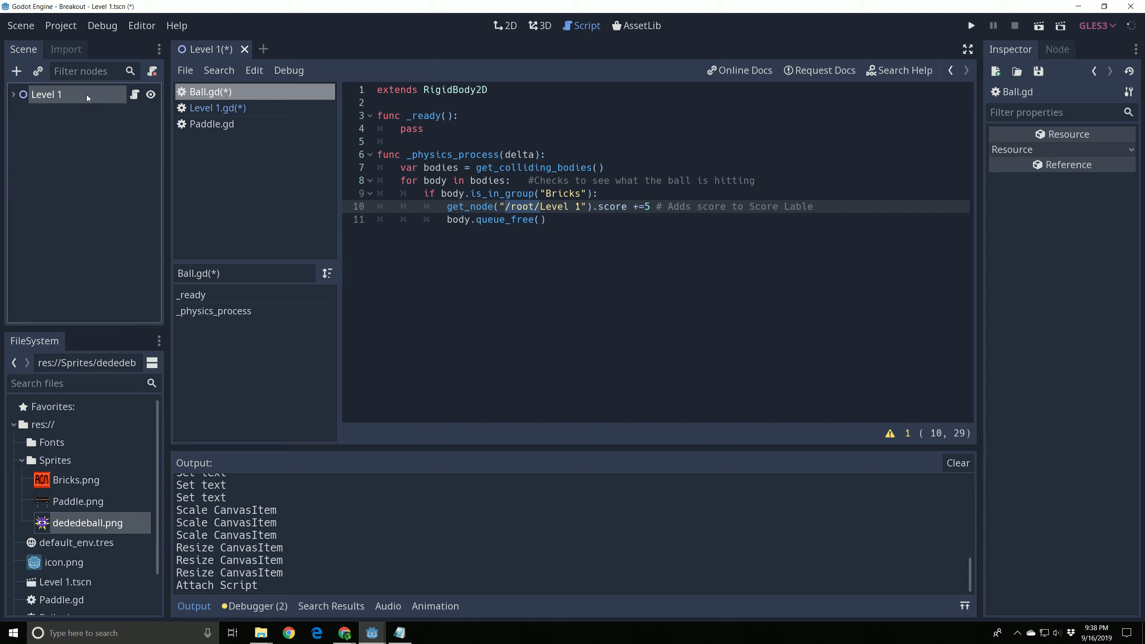
pyautogui.click(12, 94)
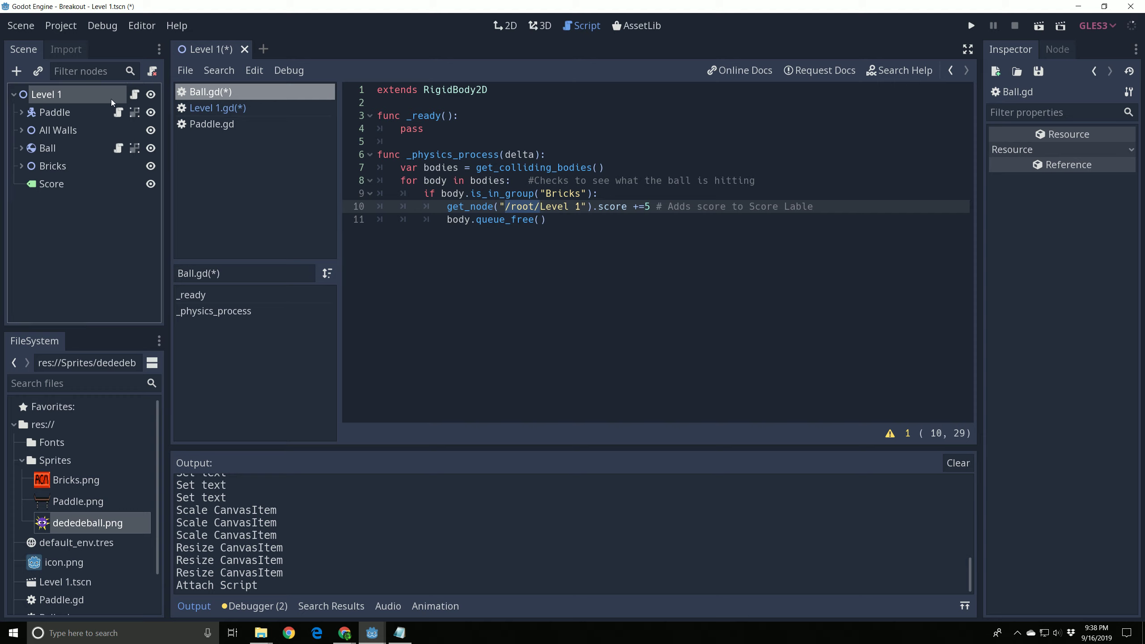
pyautogui.moveTo(47, 93)
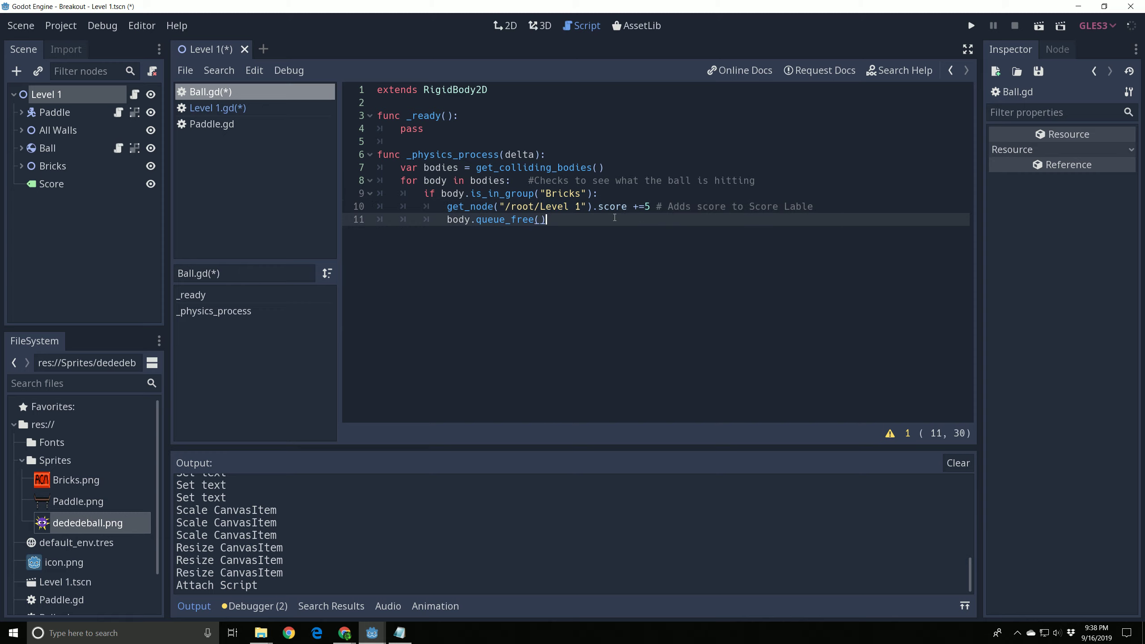
pyautogui.doubleClick(611, 207)
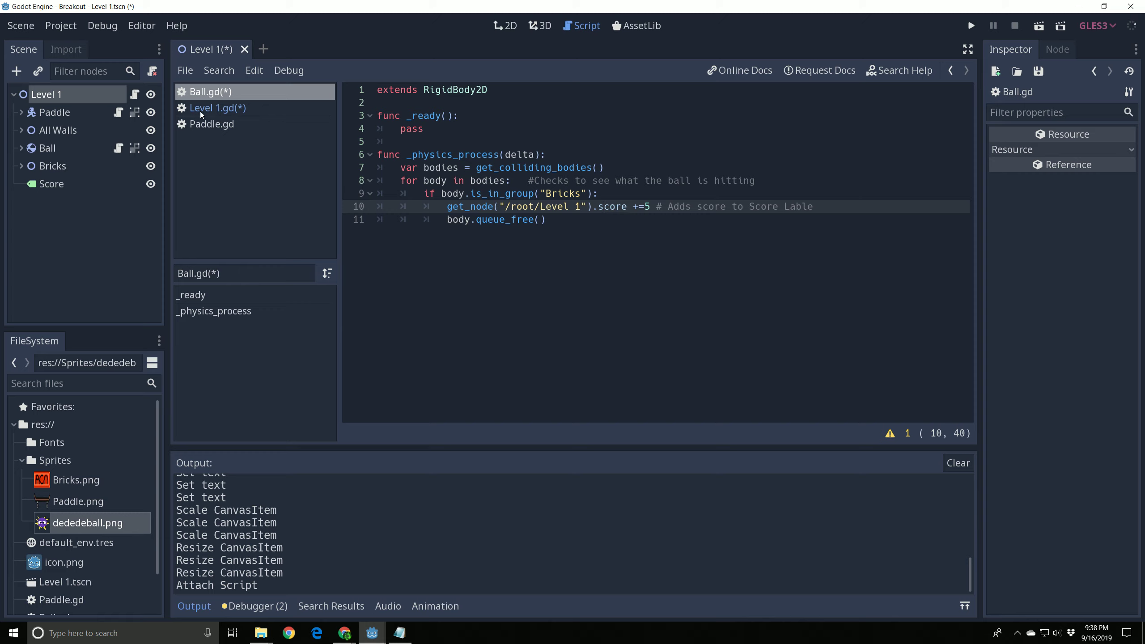
pyautogui.click(217, 107)
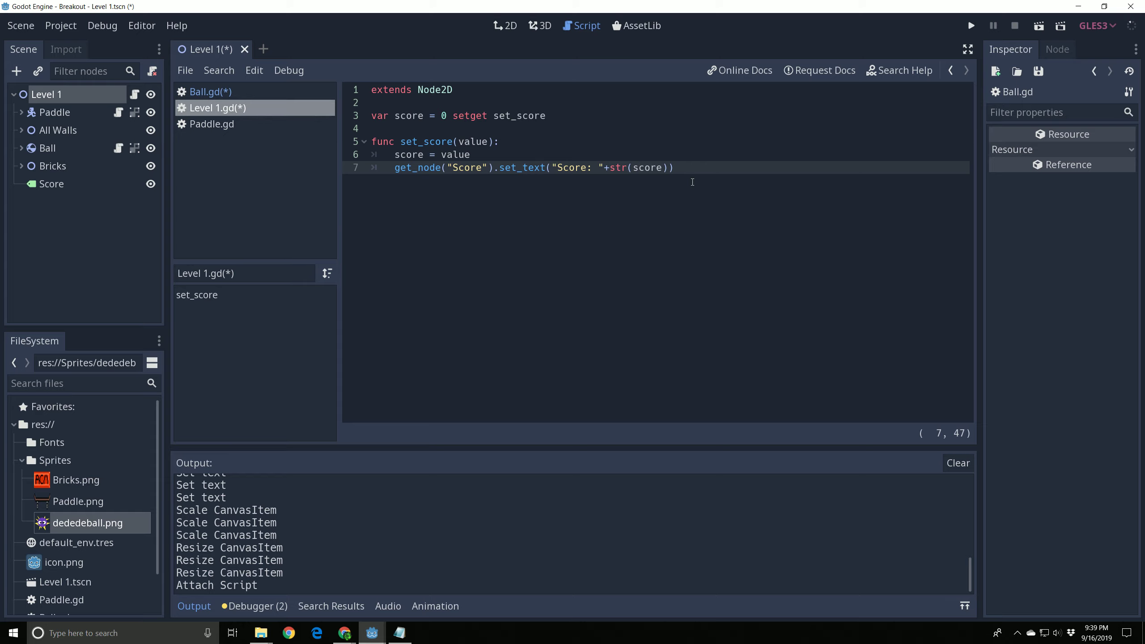
pyautogui.click(212, 92)
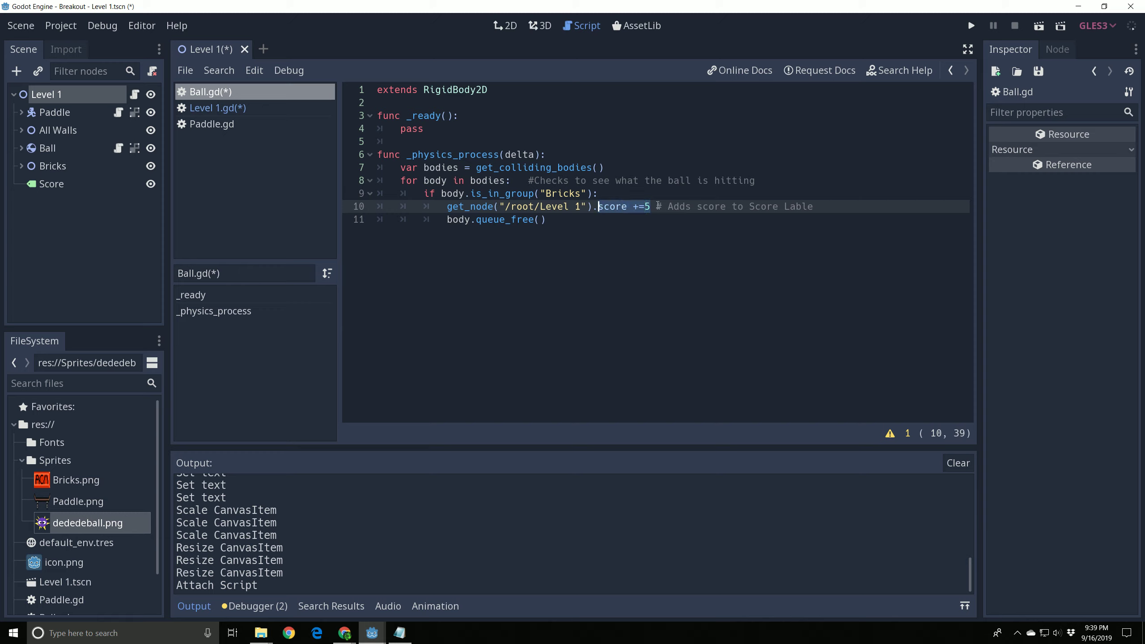
pyautogui.click(218, 107)
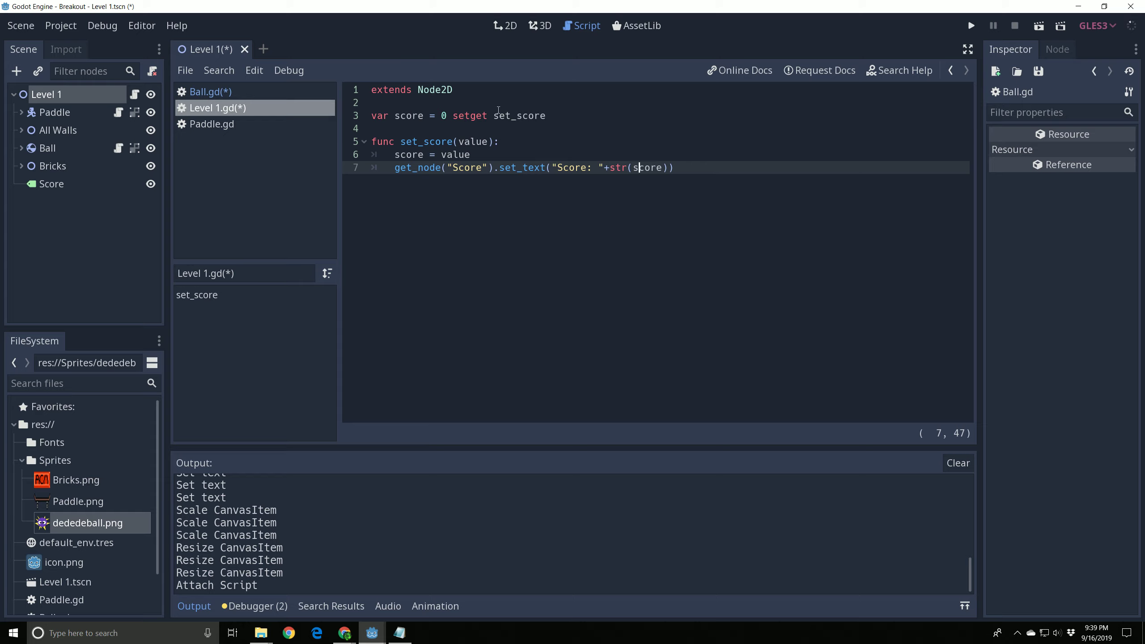
pyautogui.moveTo(690, 159)
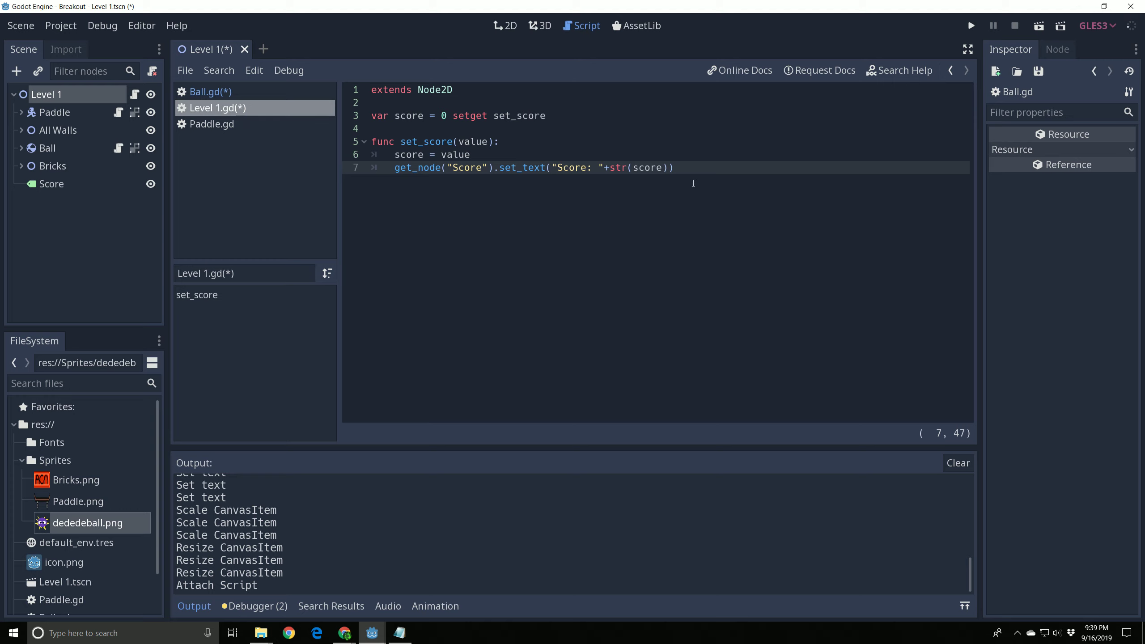
pyautogui.click(212, 91)
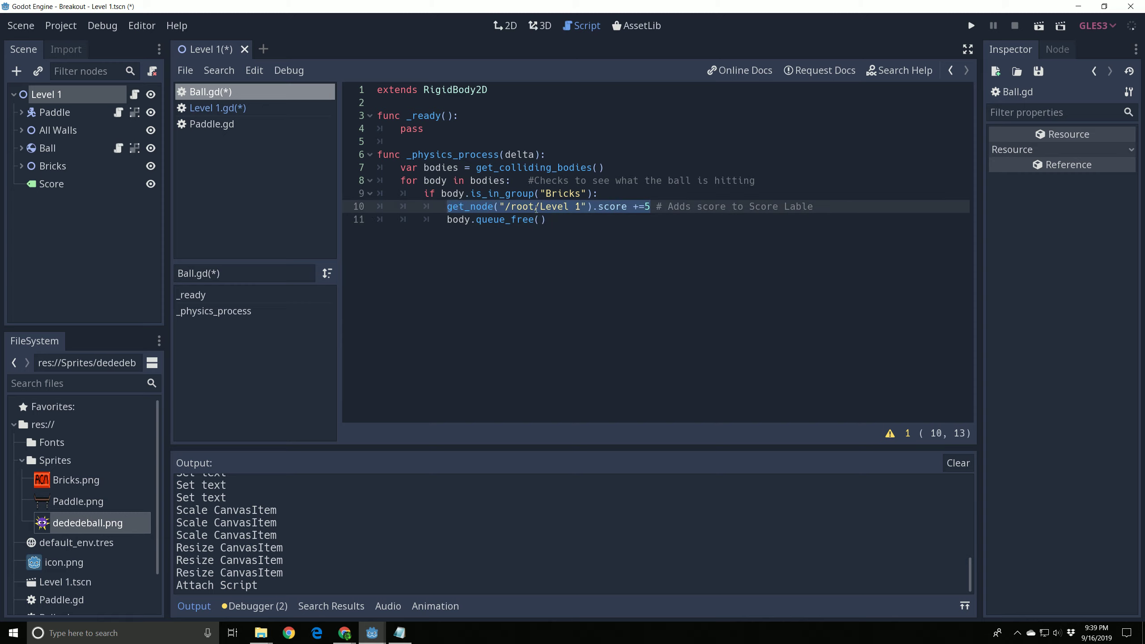
# - Append the comment '# Destroy Brick' after queue_free() on line 11 of Ball.gd
pyautogui.click(546, 219)
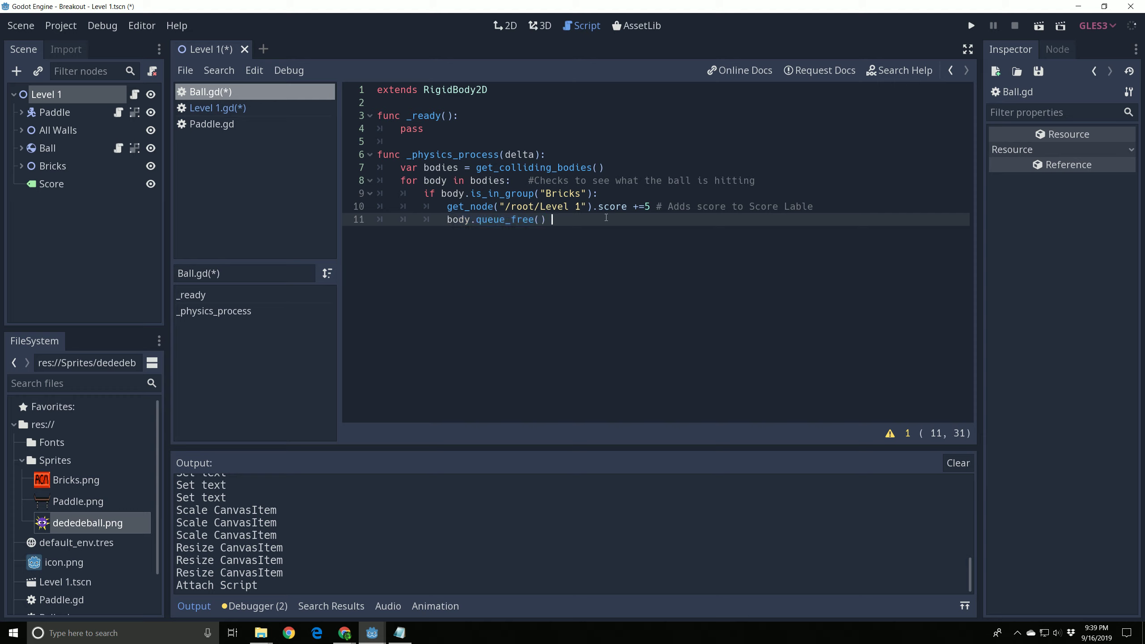
pyautogui.write('# Destroy B')
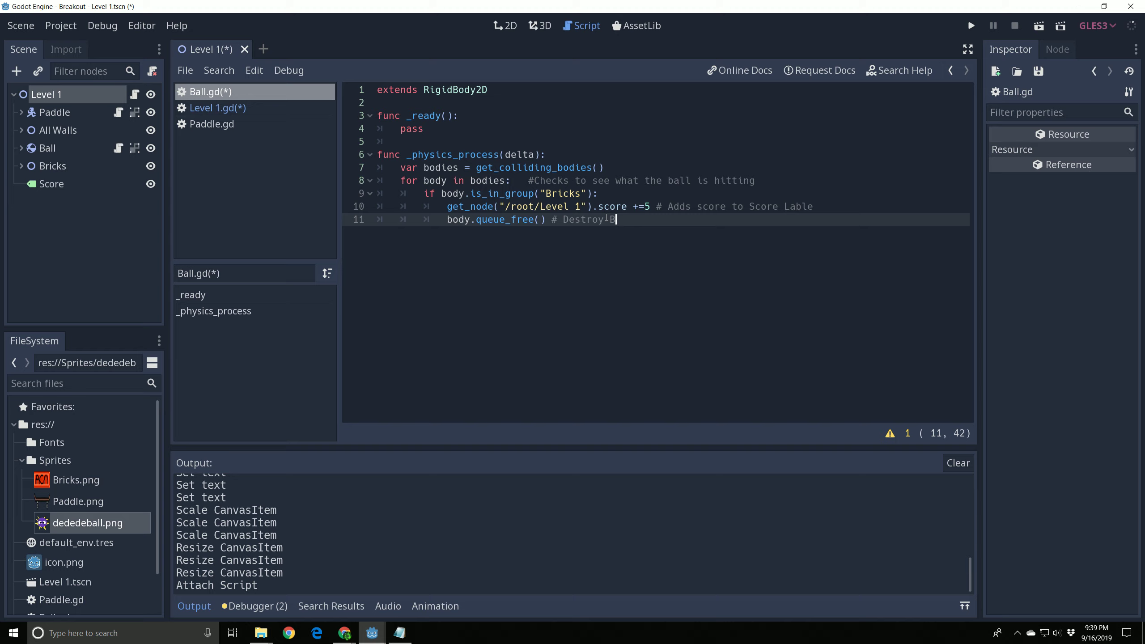
pyautogui.write('rick')
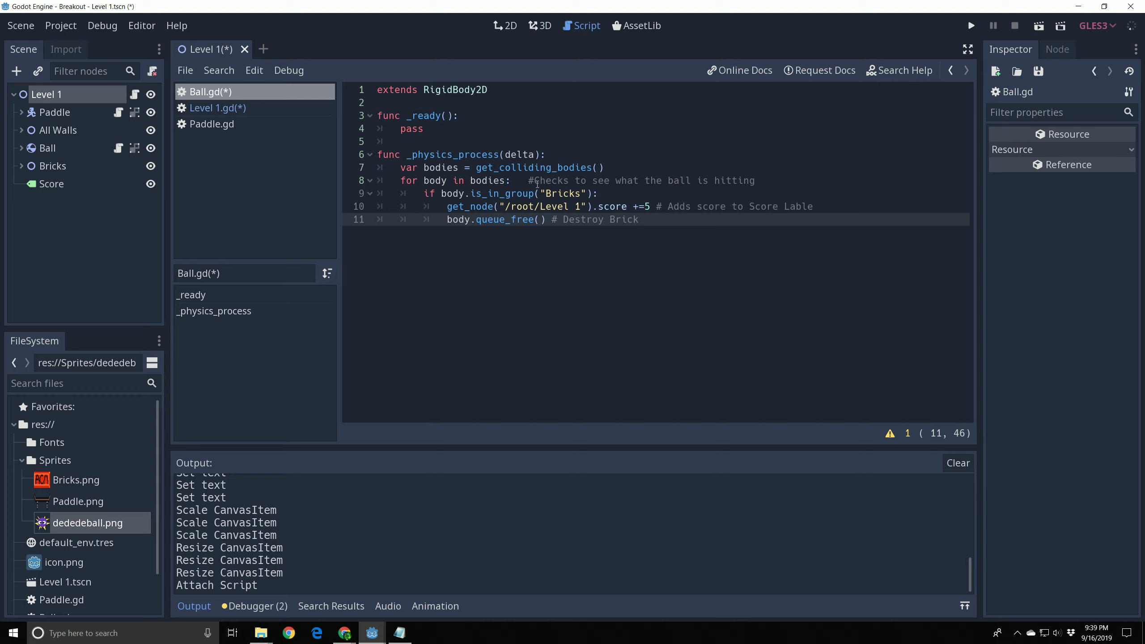
pyautogui.moveTo(530, 181); pyautogui.dragTo(753, 181)
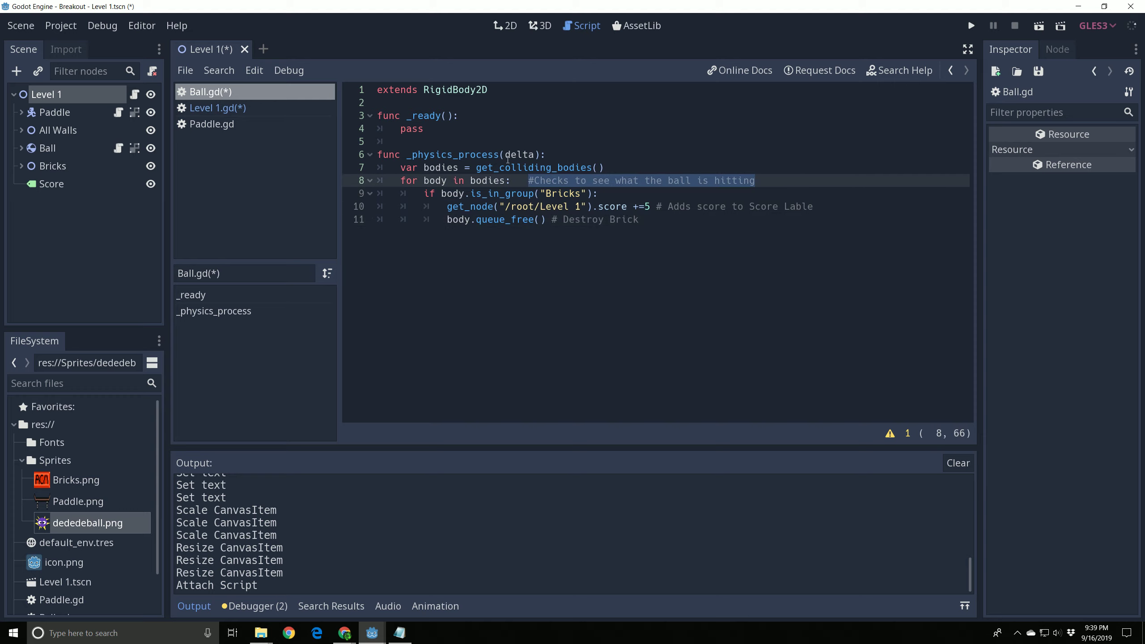
pyautogui.click(756, 181)
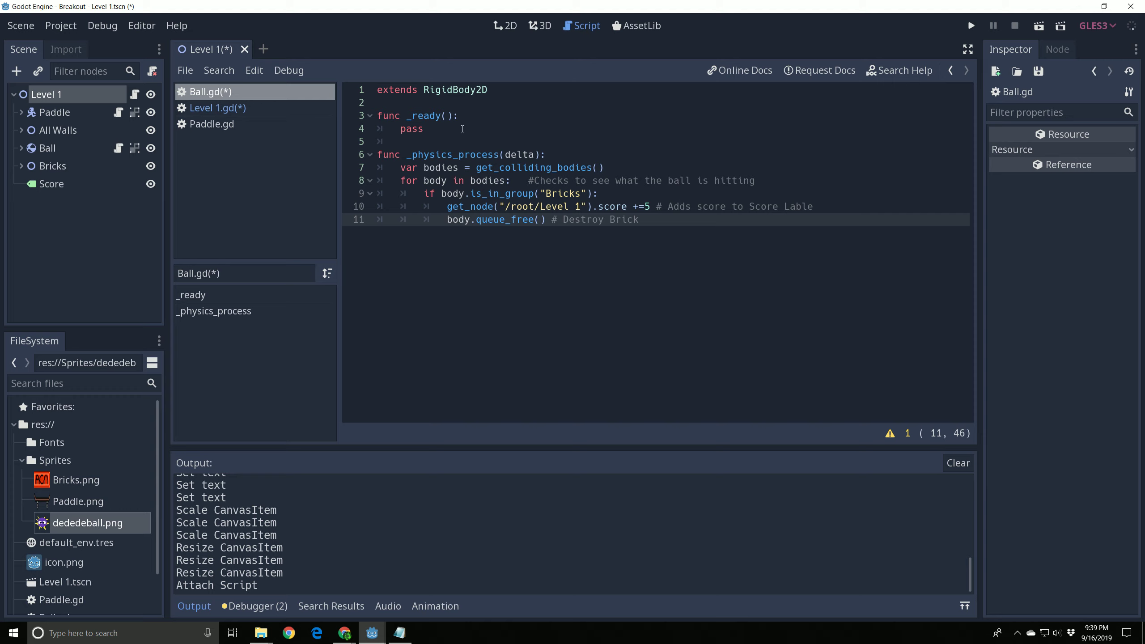
pyautogui.click(558, 219)
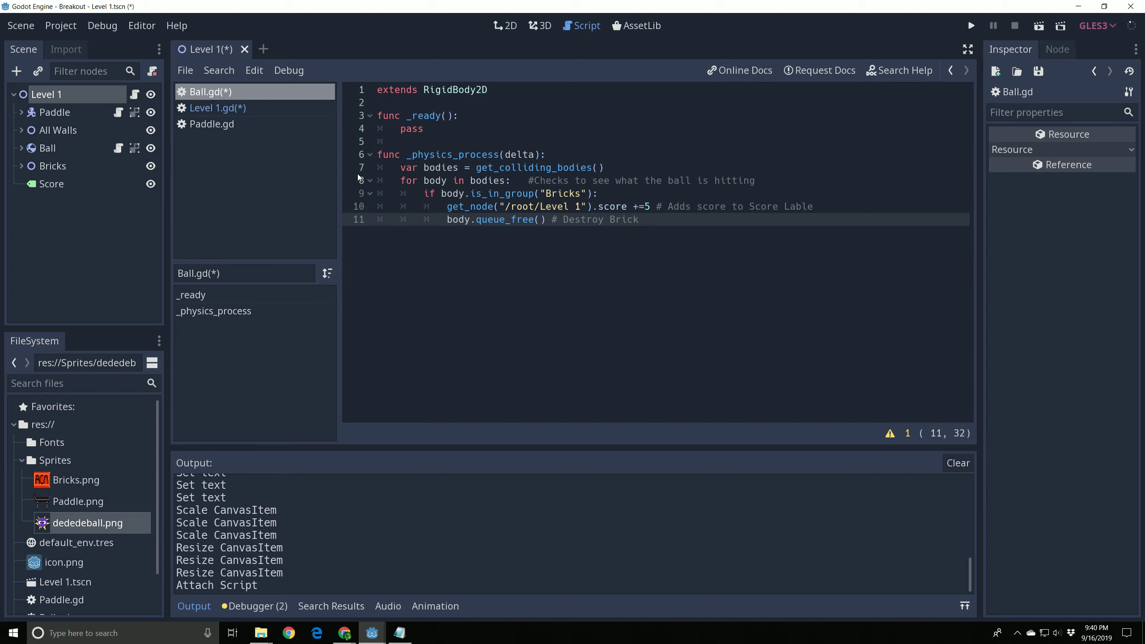
# - Run the Breakout game to see bricks vanish and the score reach 40, then stop it
pyautogui.click(217, 108)
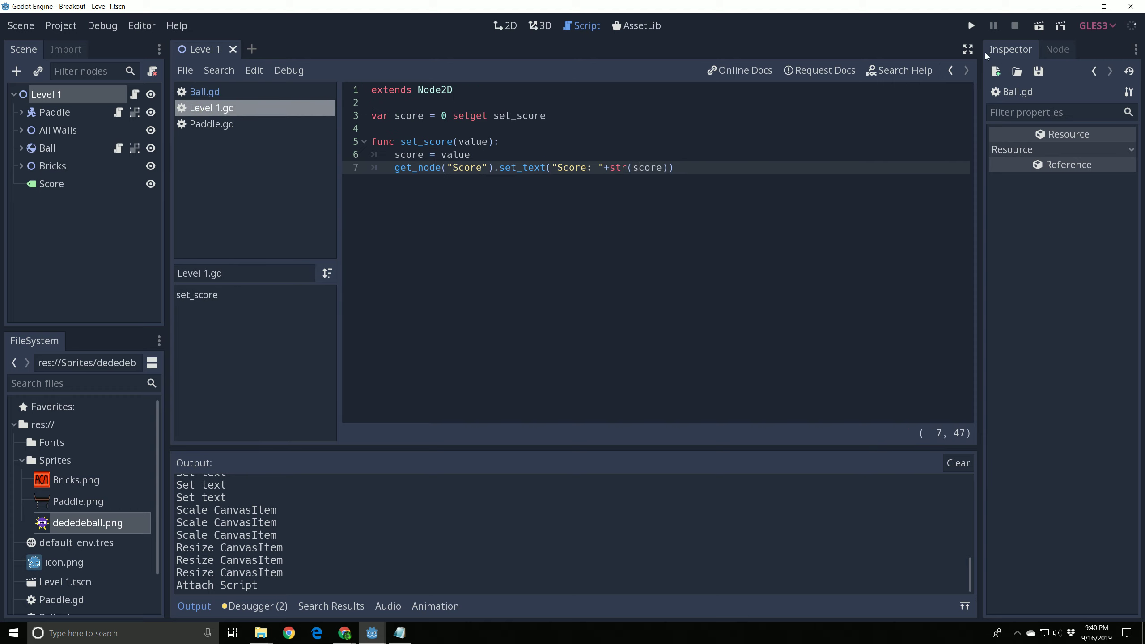
pyautogui.click(972, 26)
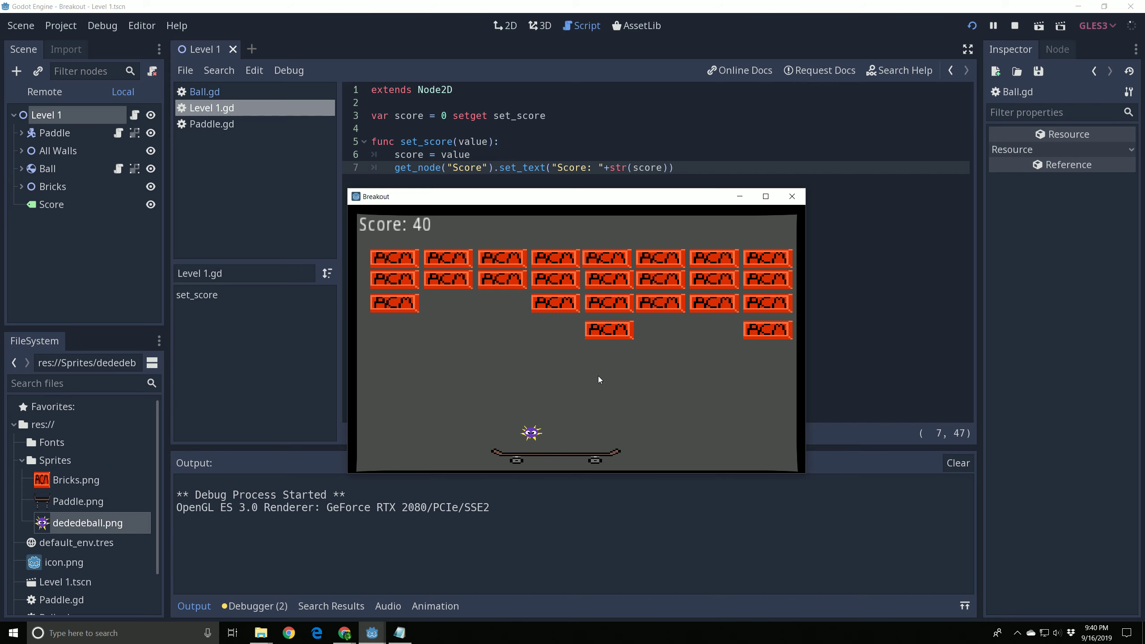
pyautogui.click(1015, 26)
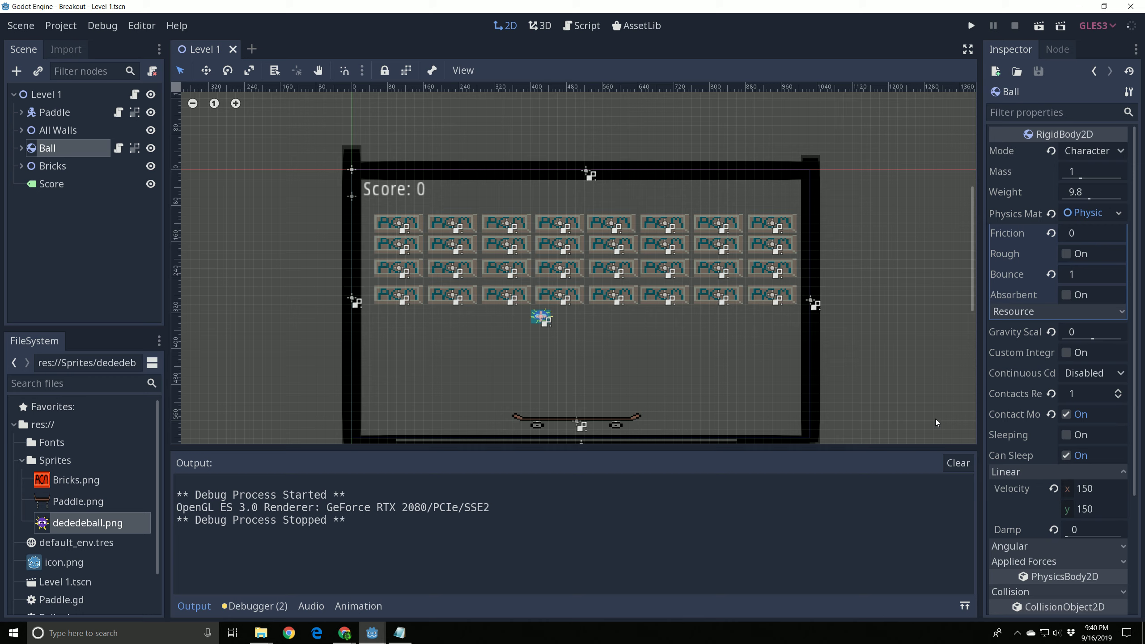
pyautogui.moveTo(1028, 407)
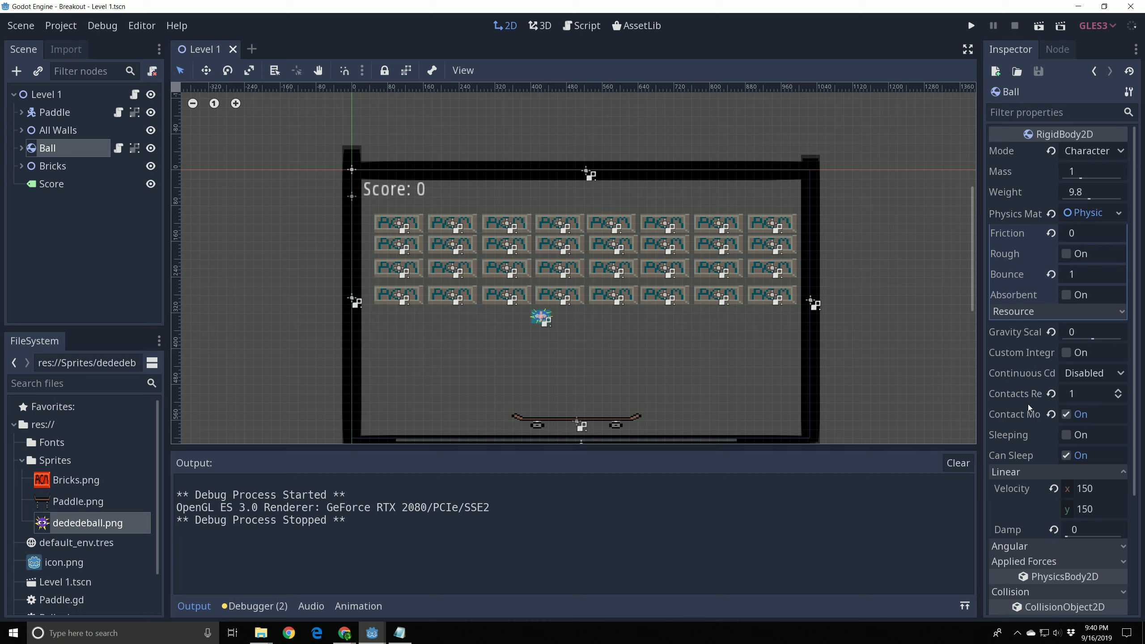
pyautogui.moveTo(991, 404)
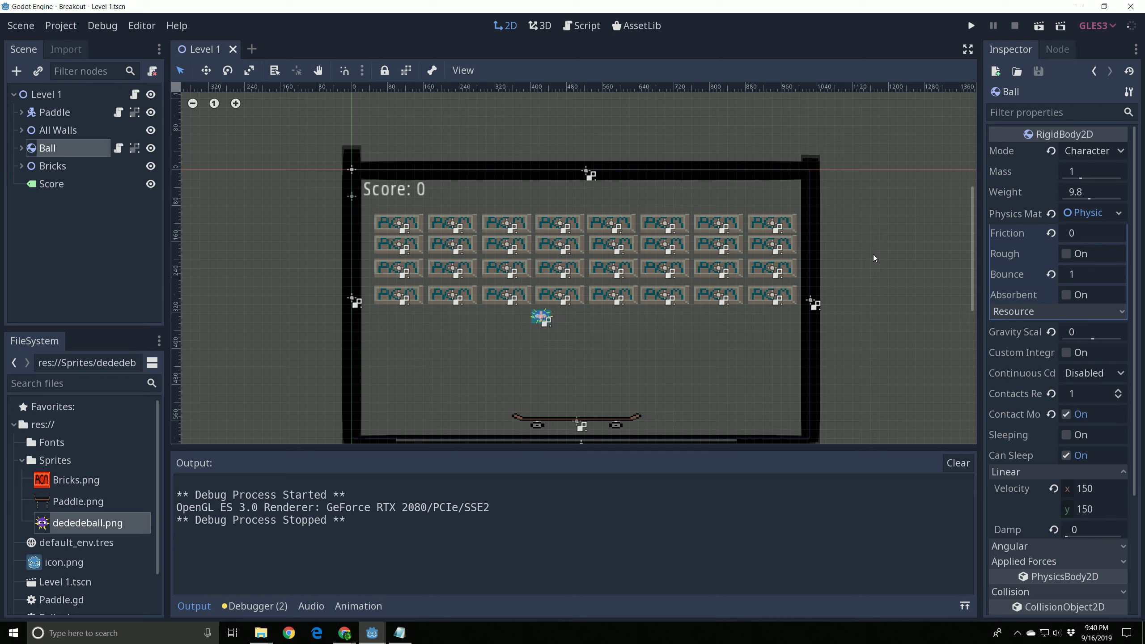
# - Confirm the first Brick node belongs to the Bricks group in Node > Groups
pyautogui.click(22, 166)
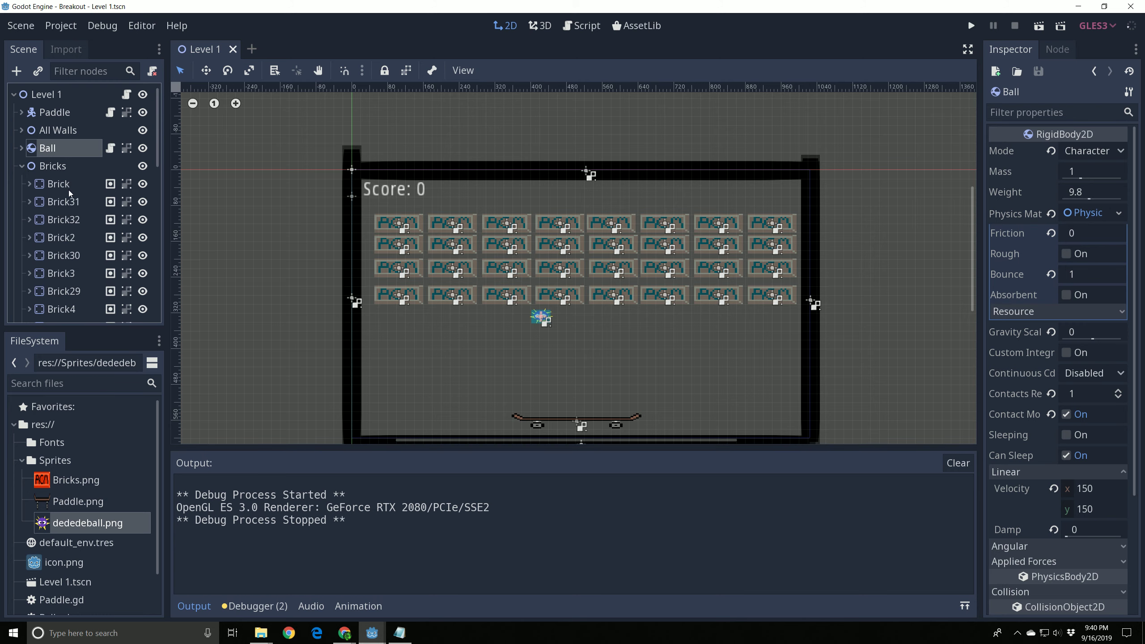
pyautogui.click(57, 184)
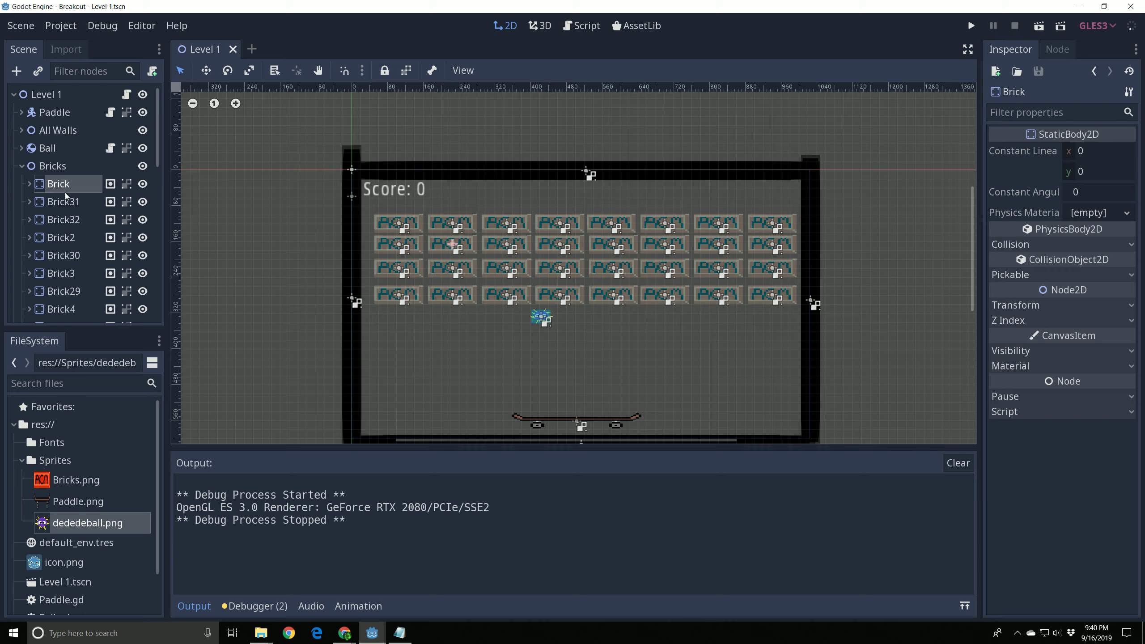
pyautogui.moveTo(66, 196)
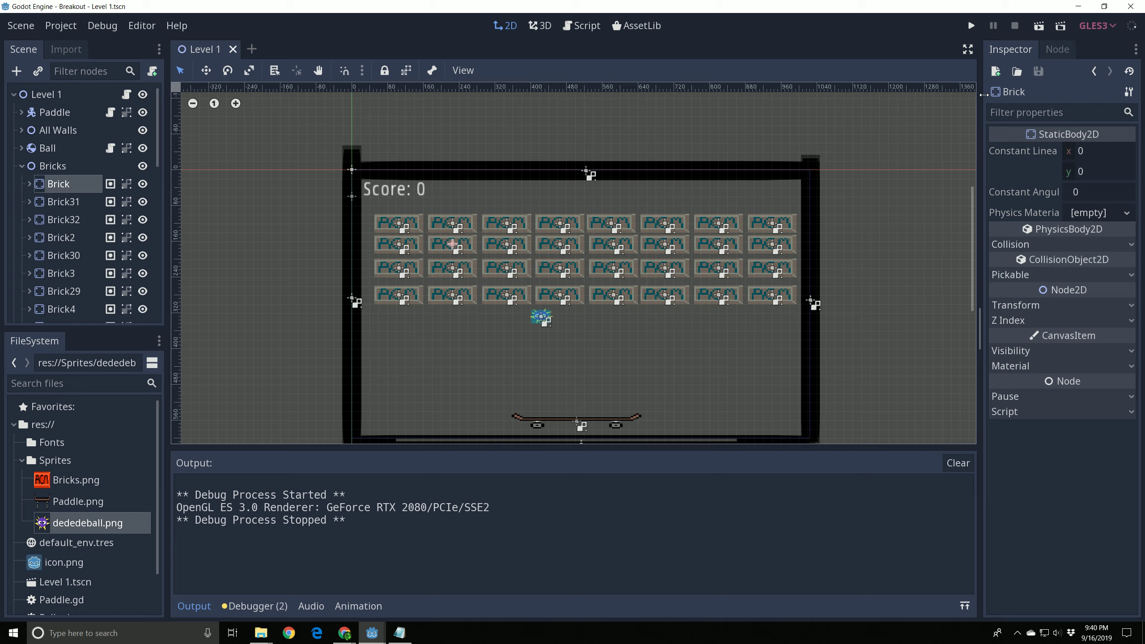
pyautogui.click(1056, 50)
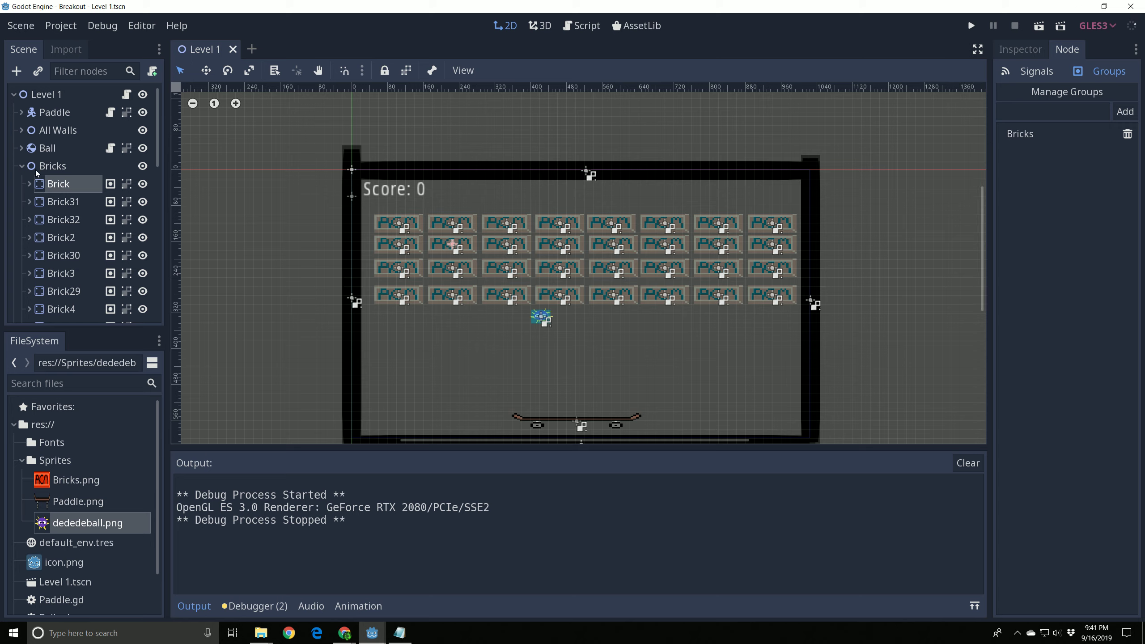
pyautogui.click(21, 165)
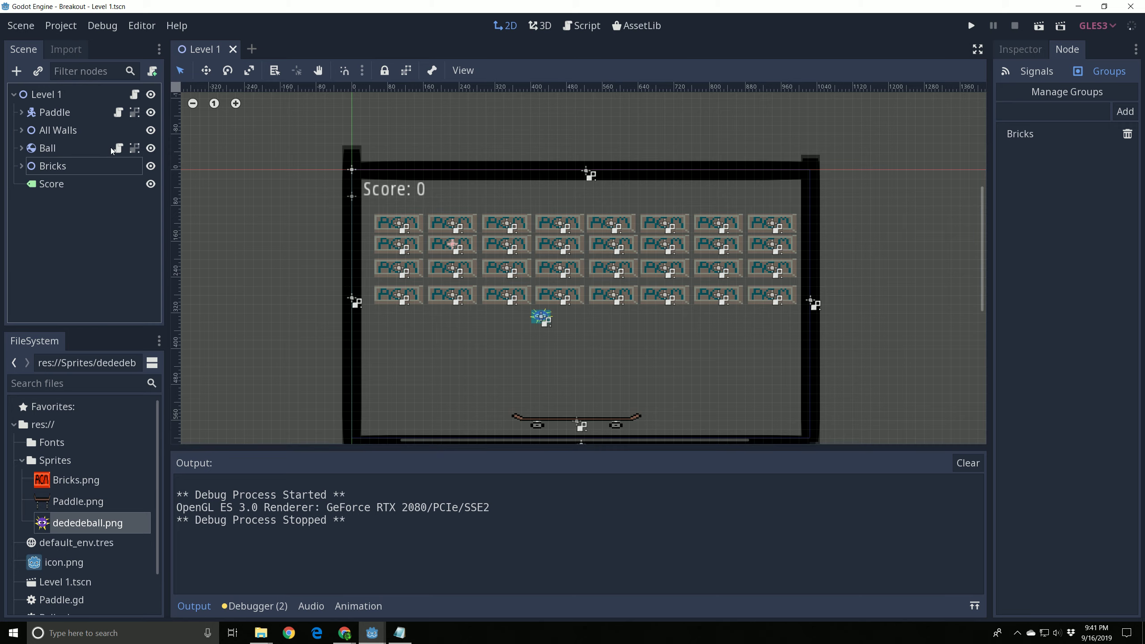
# - Return to Ball.gd and launch the Breakout game again
pyautogui.click(587, 26)
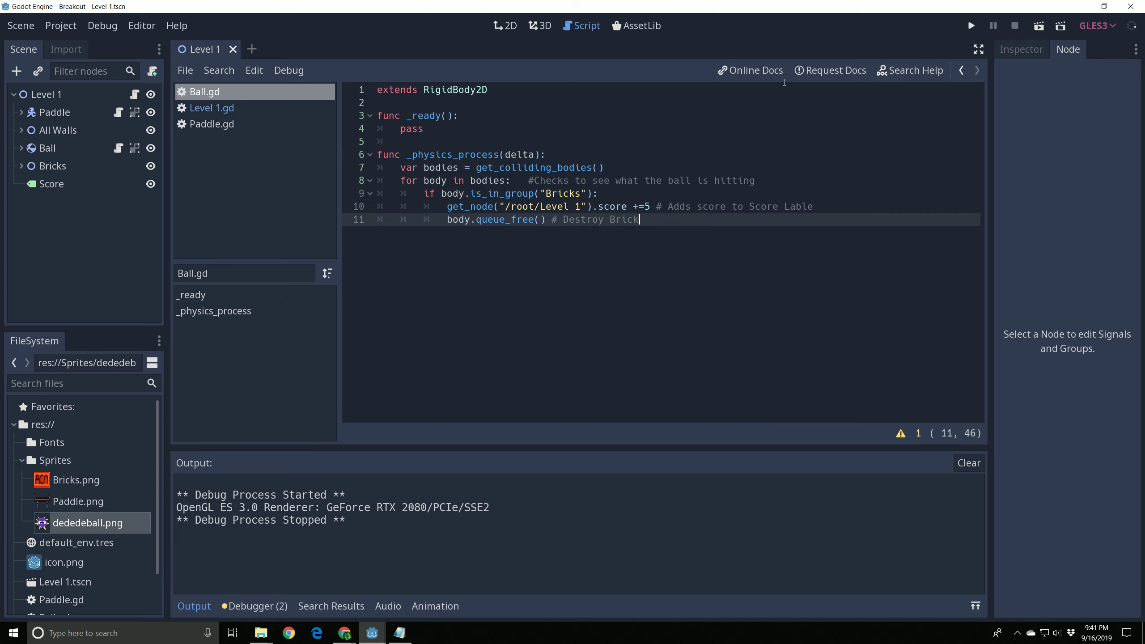
pyautogui.click(970, 26)
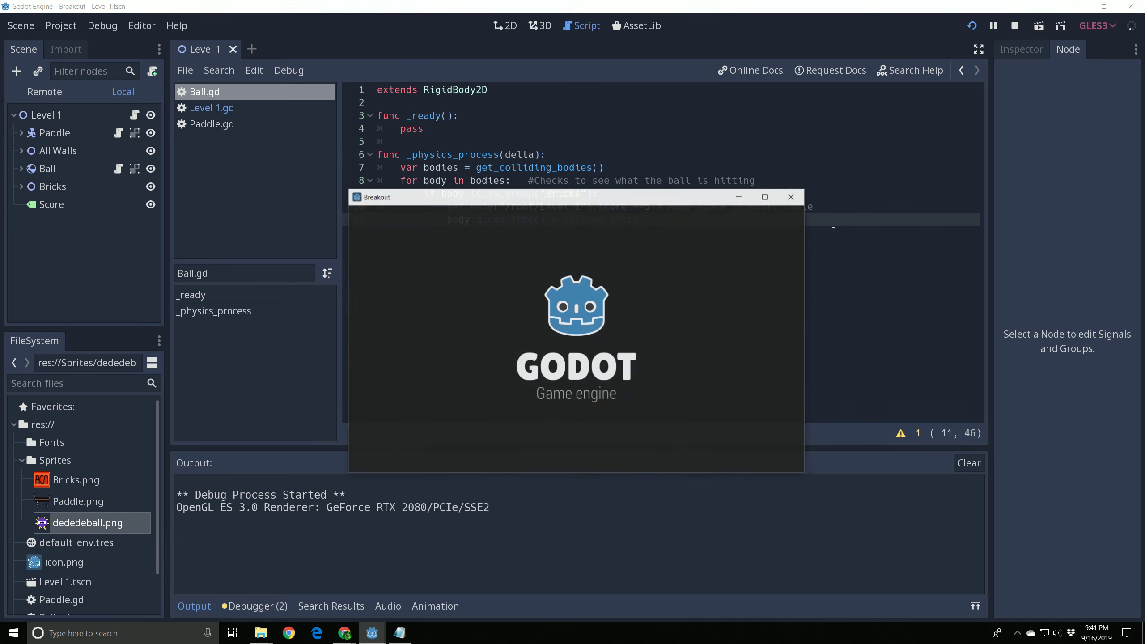